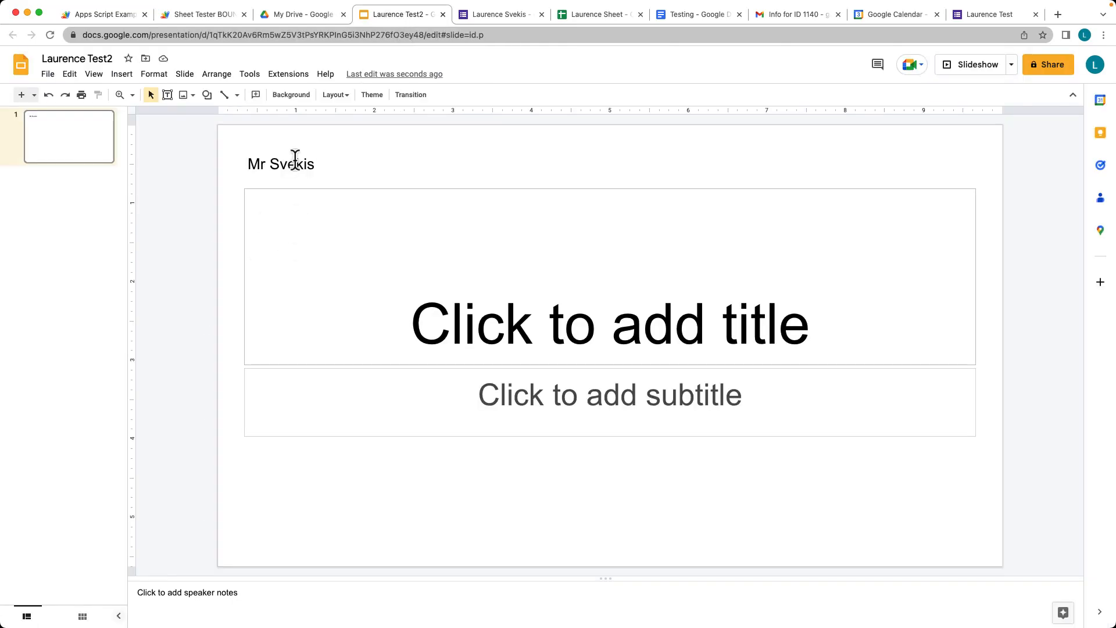
# Switch from the Slides presentation to the Apps Script Examples StandAlone editor
pyautogui.click(103, 14)
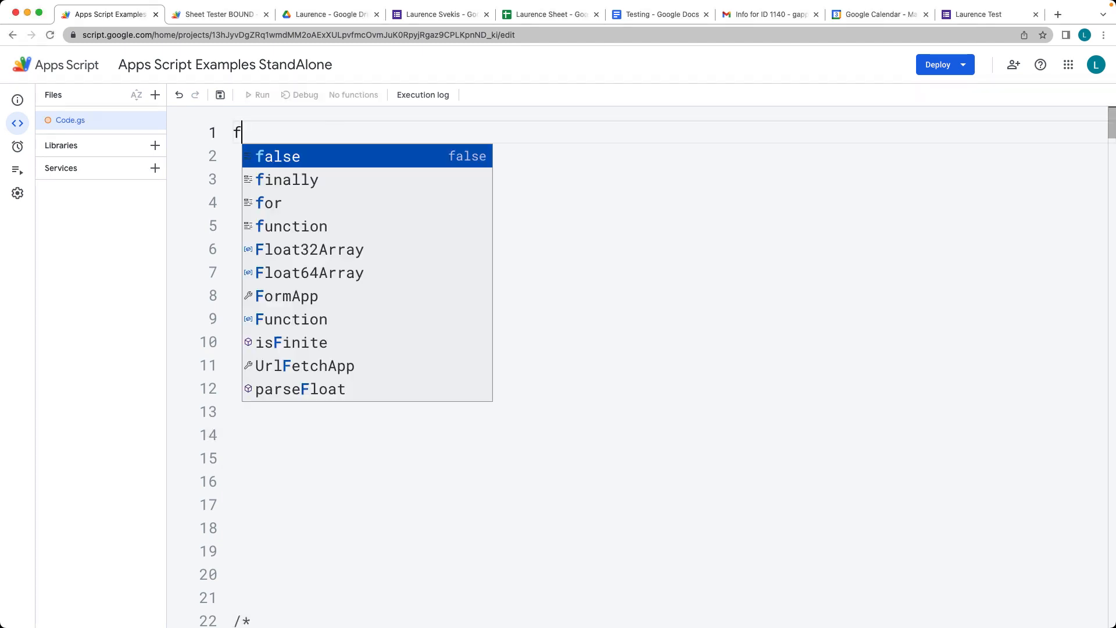
# Declare makeSlides with const pre = SlidesApp.create('Laurence Test')
pyautogui.write('unction male')
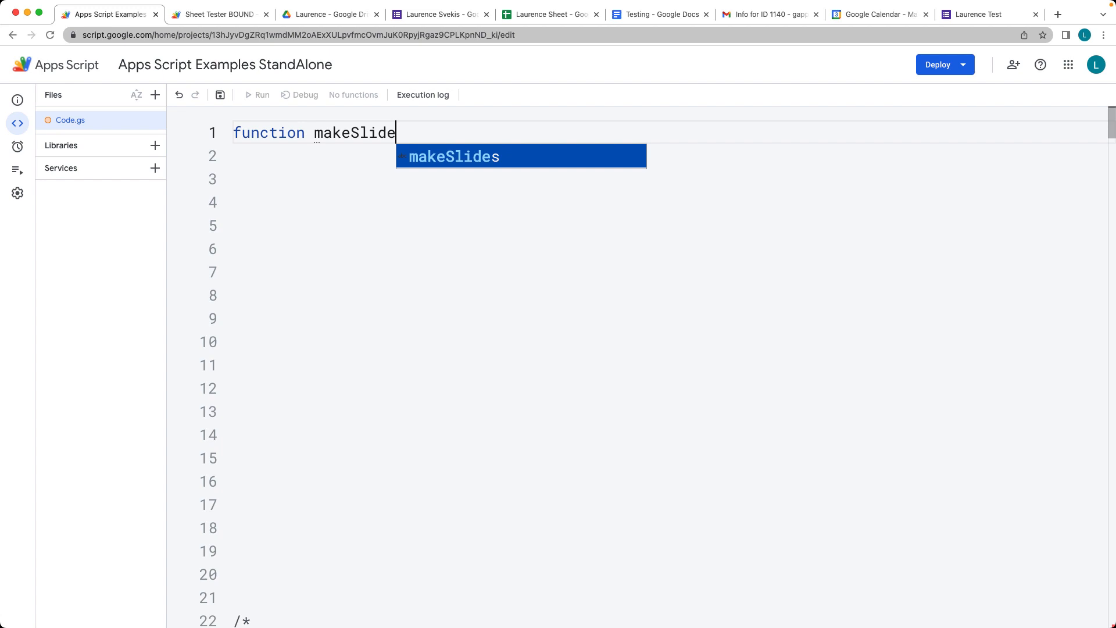
pyautogui.press('Tab')
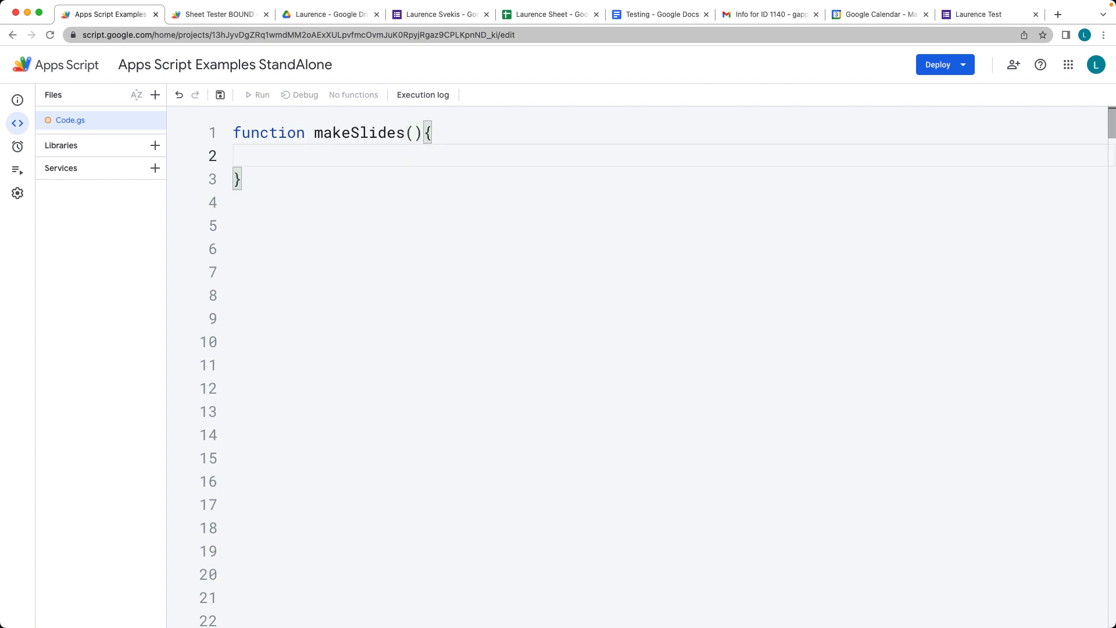
pyautogui.write('const')
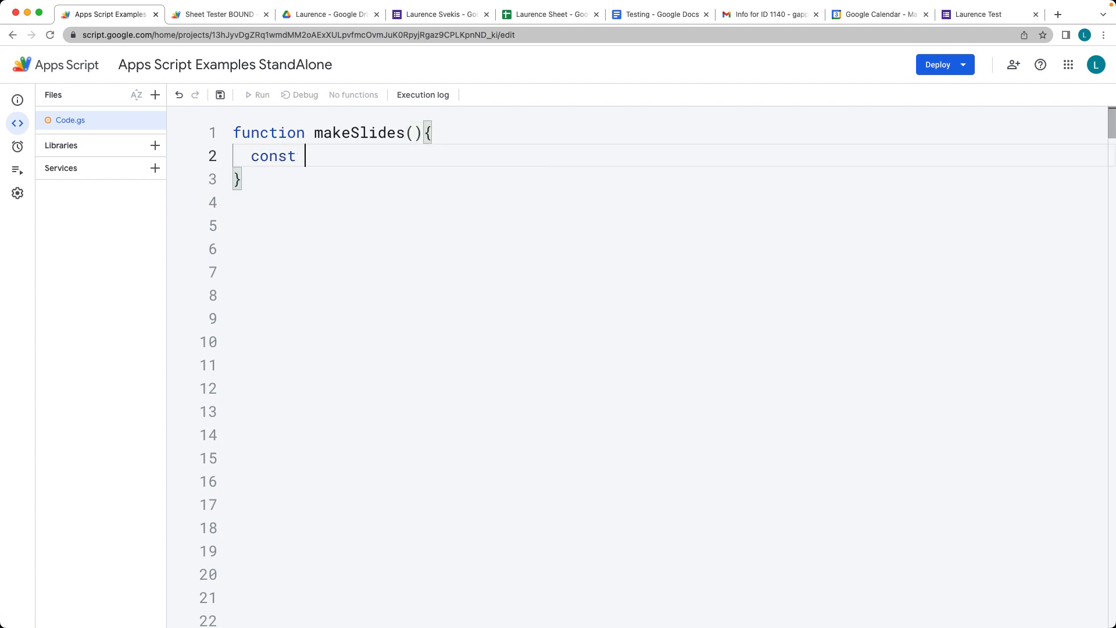
pyautogui.write('pre')
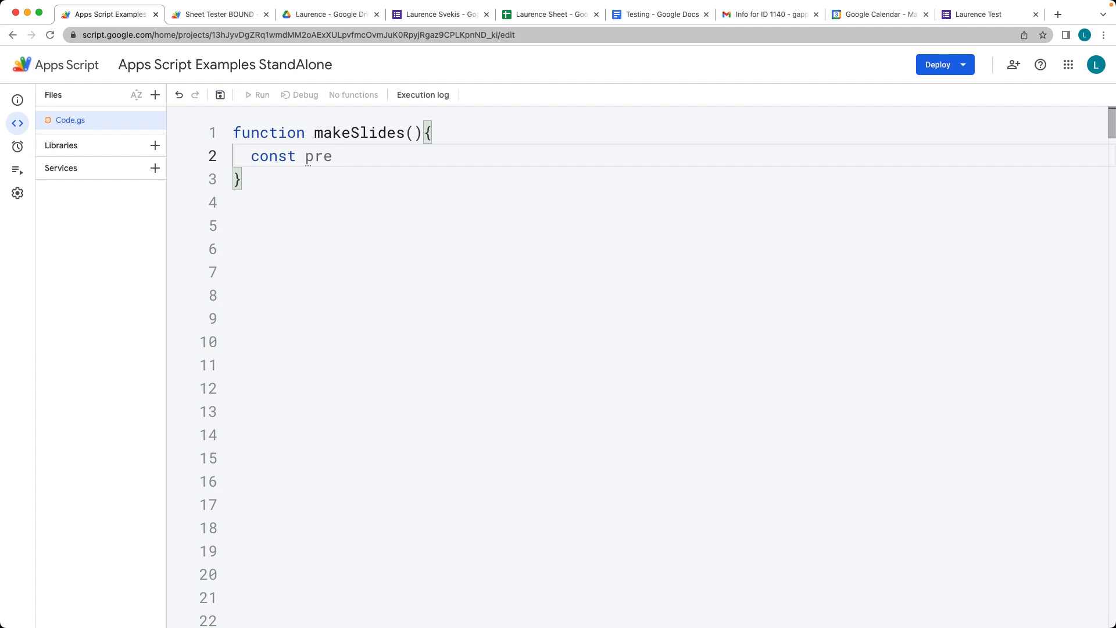
pyautogui.write('= SlidesApp')
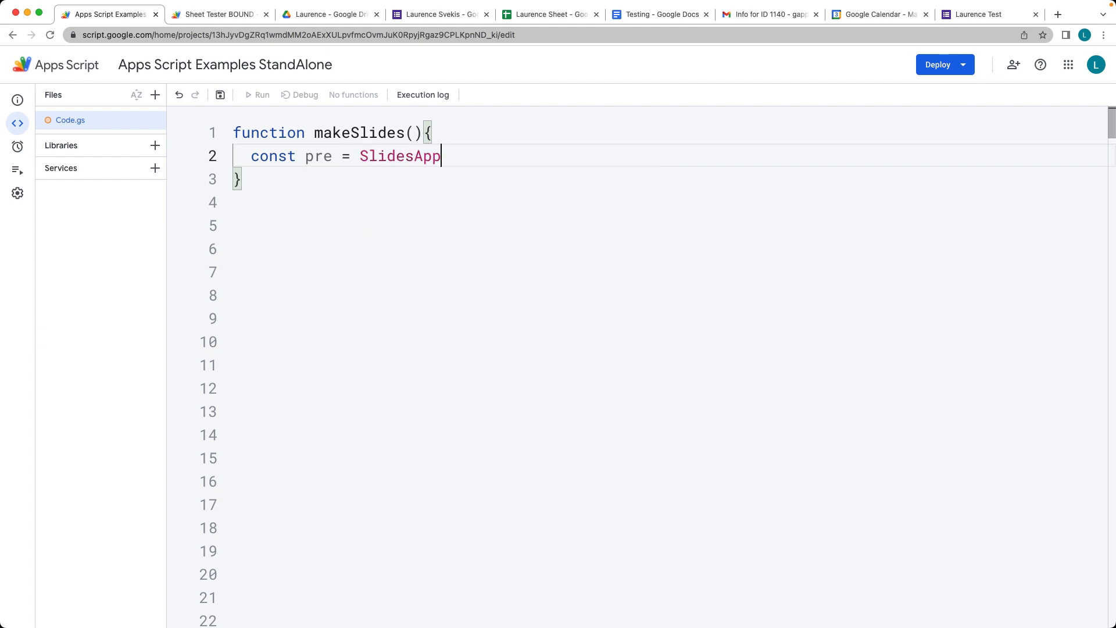
pyautogui.write(".create('Lau")
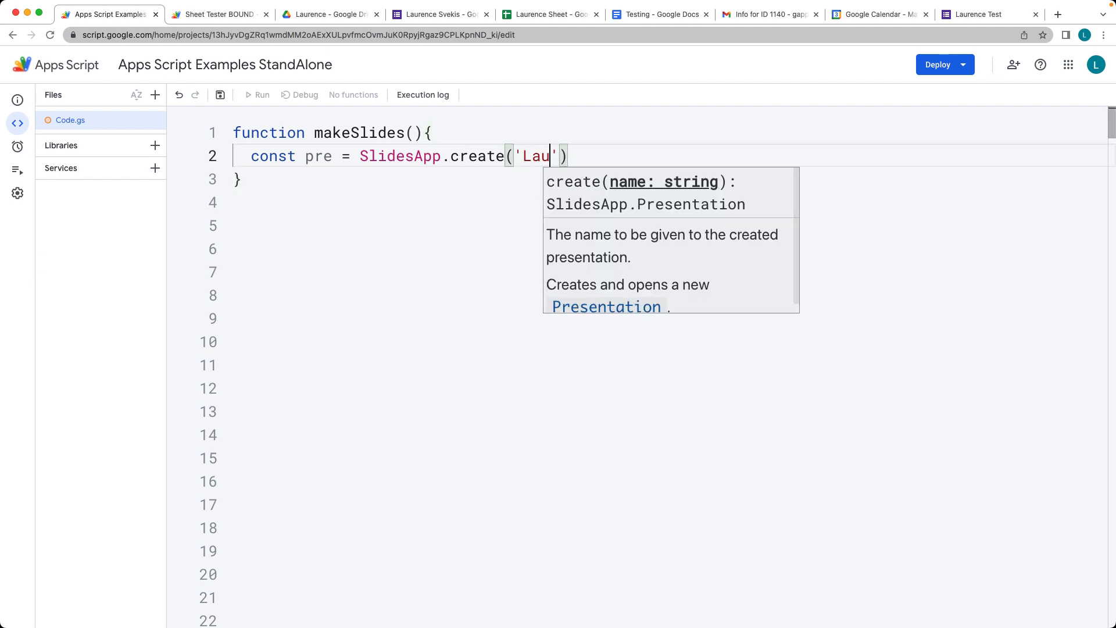
pyautogui.write('rence Test')
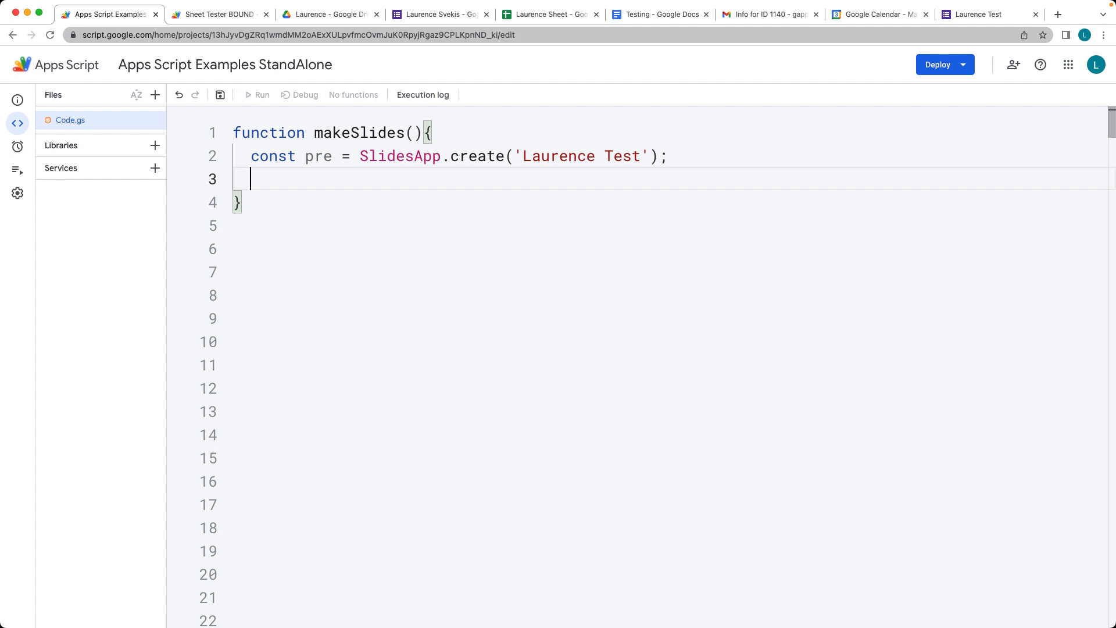
# Store the presentation's first slide in const slide via pre.getSlides()[0]
pyautogui.write('const slide')
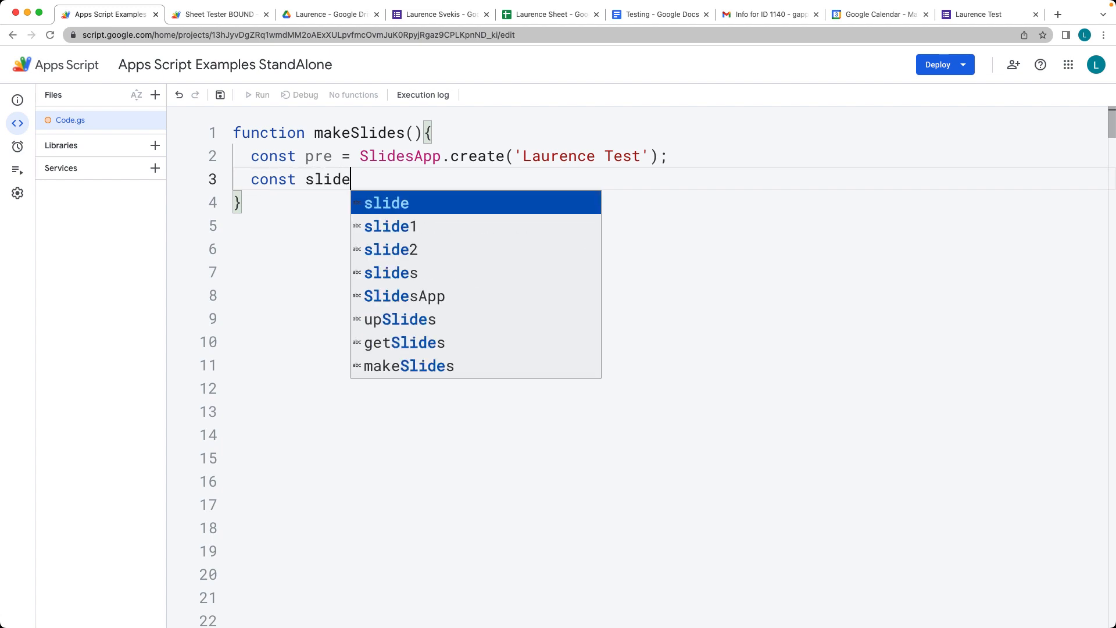
pyautogui.write('" = "')
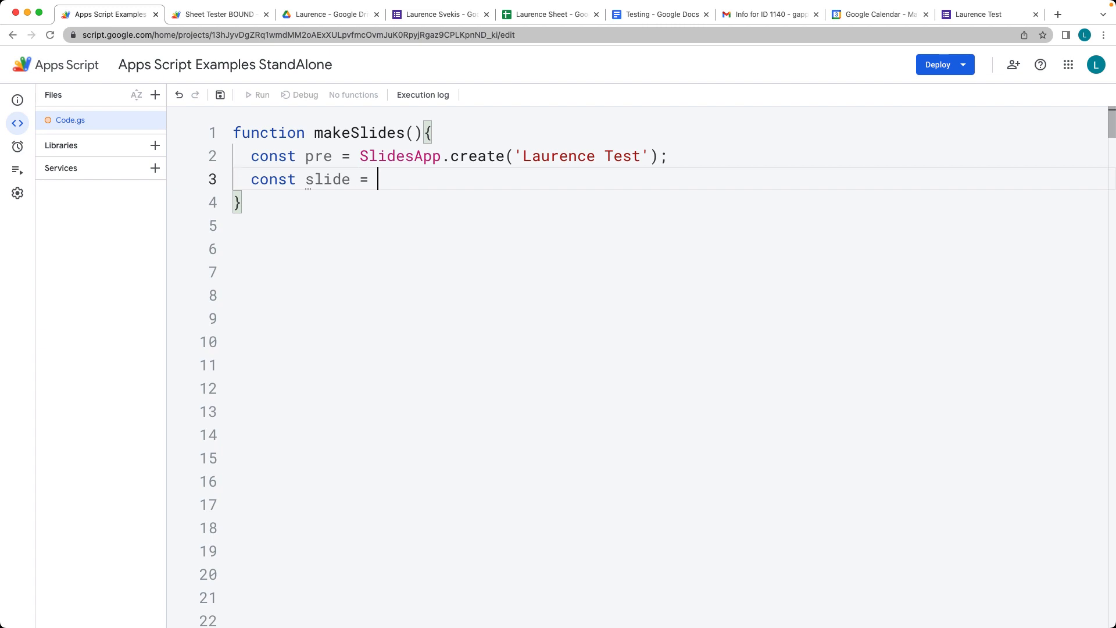
pyautogui.write('pre.getS')
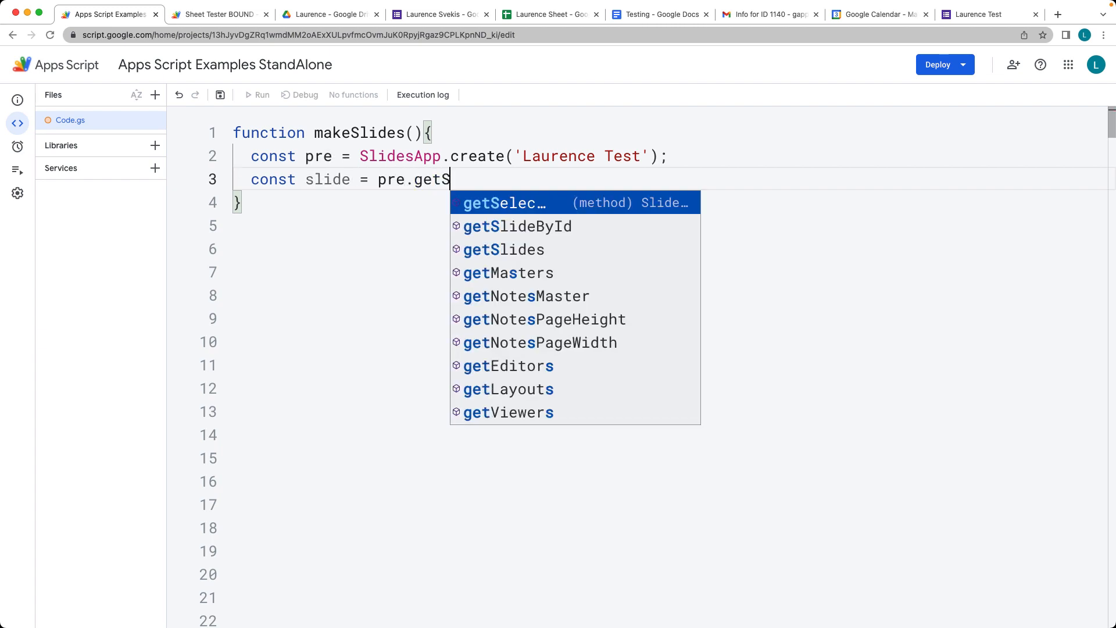
pyautogui.click(503, 249)
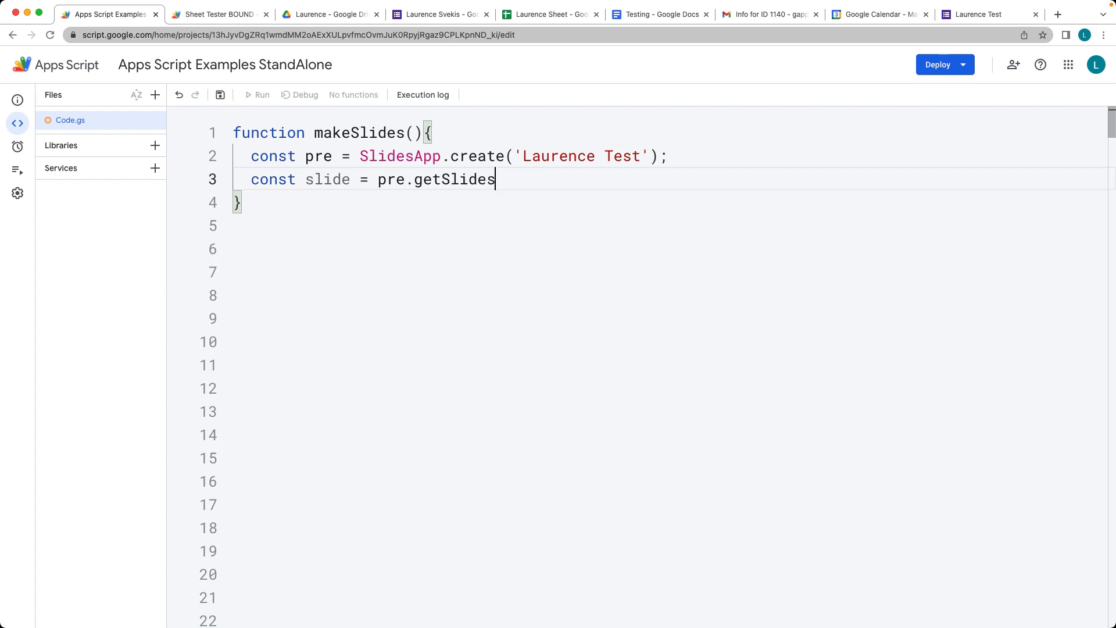
pyautogui.write('()[]')
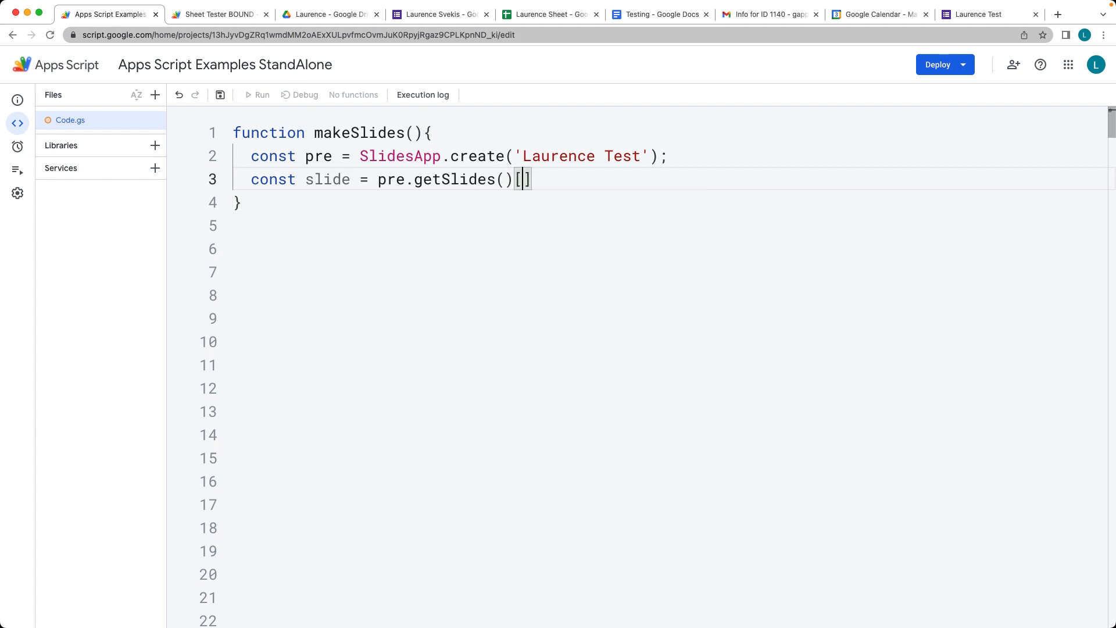
pyautogui.write('0;')
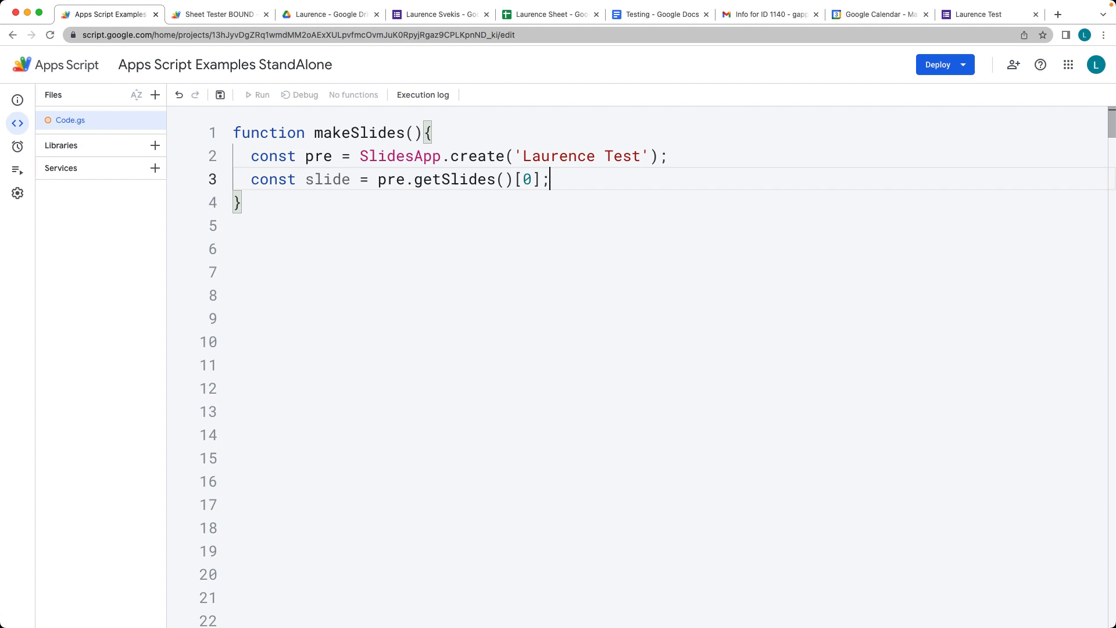
pyautogui.press('Enter')
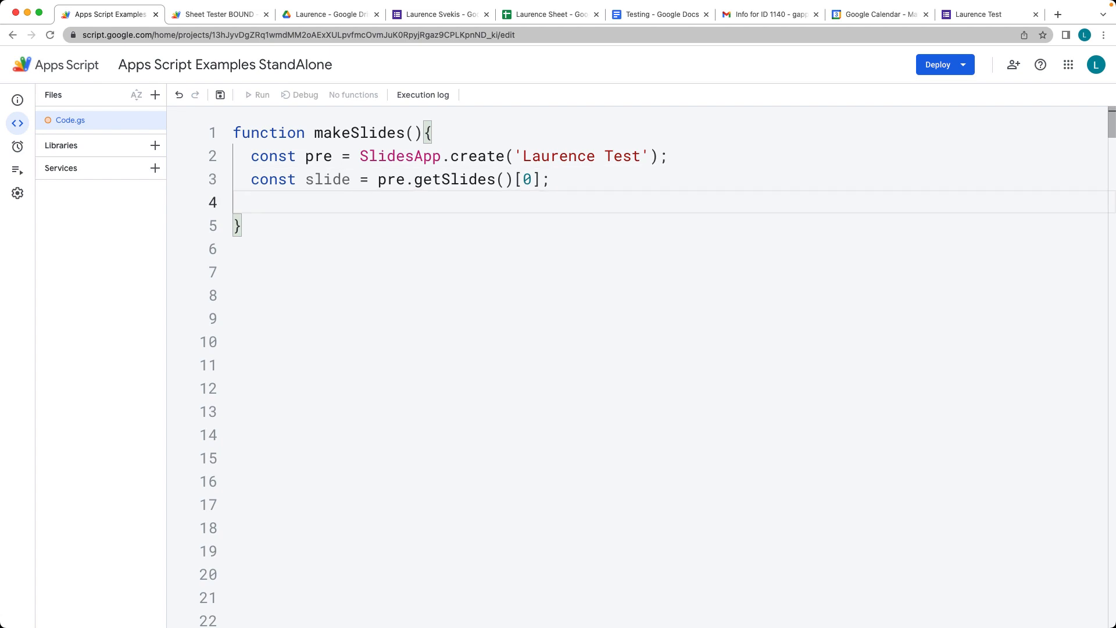
# Call slide.insertTextBox('title', 10, 30) on the first slide
pyautogui.write('slide.')
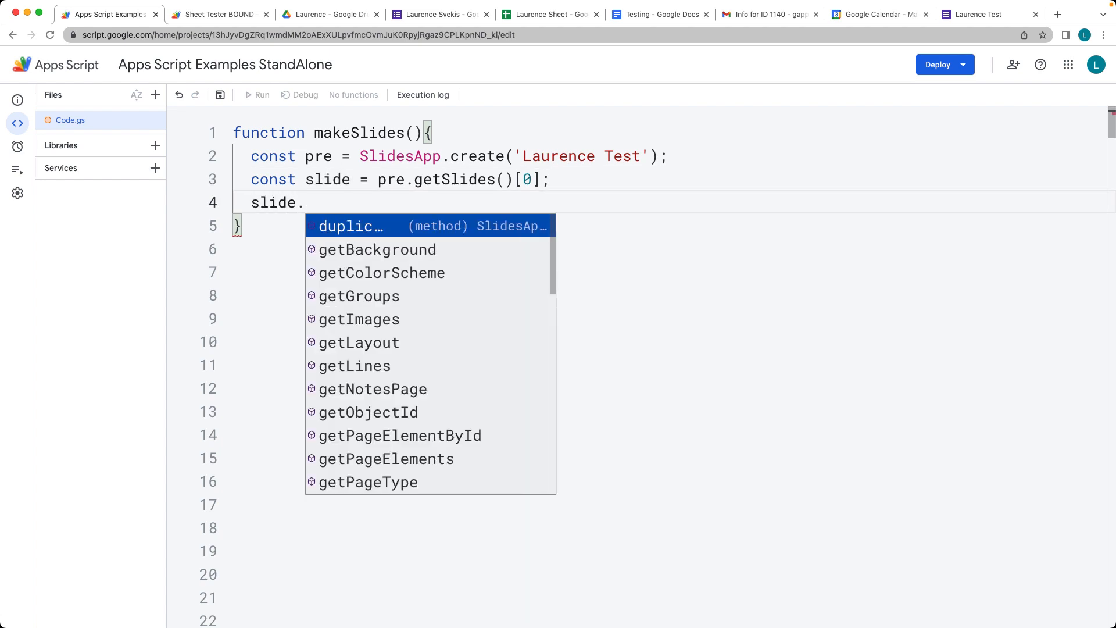
pyautogui.write('in')
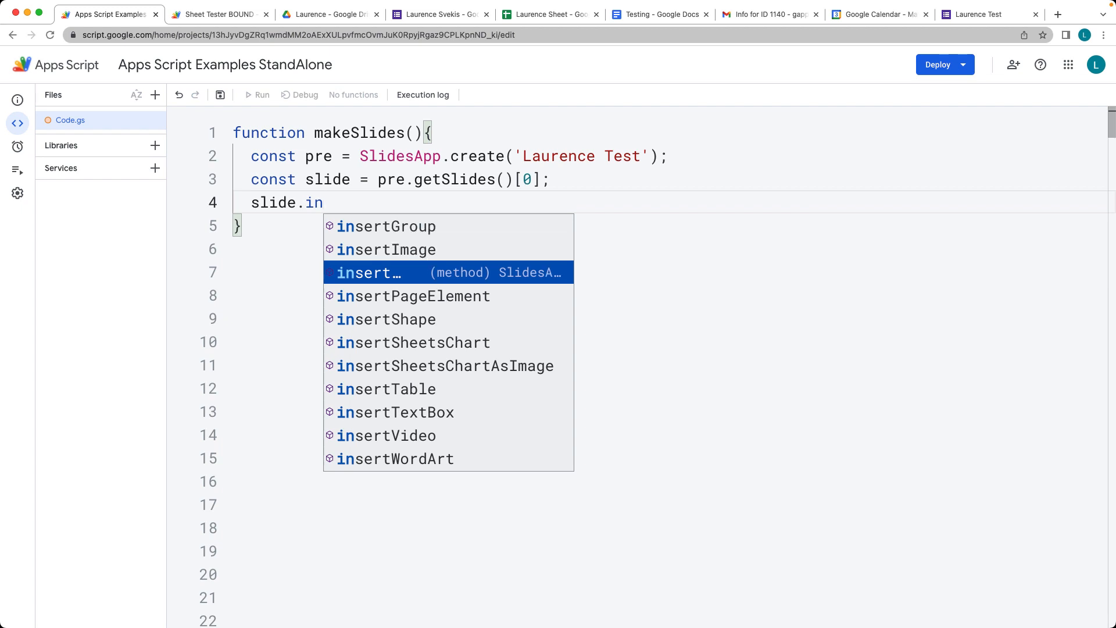
pyautogui.click(395, 411)
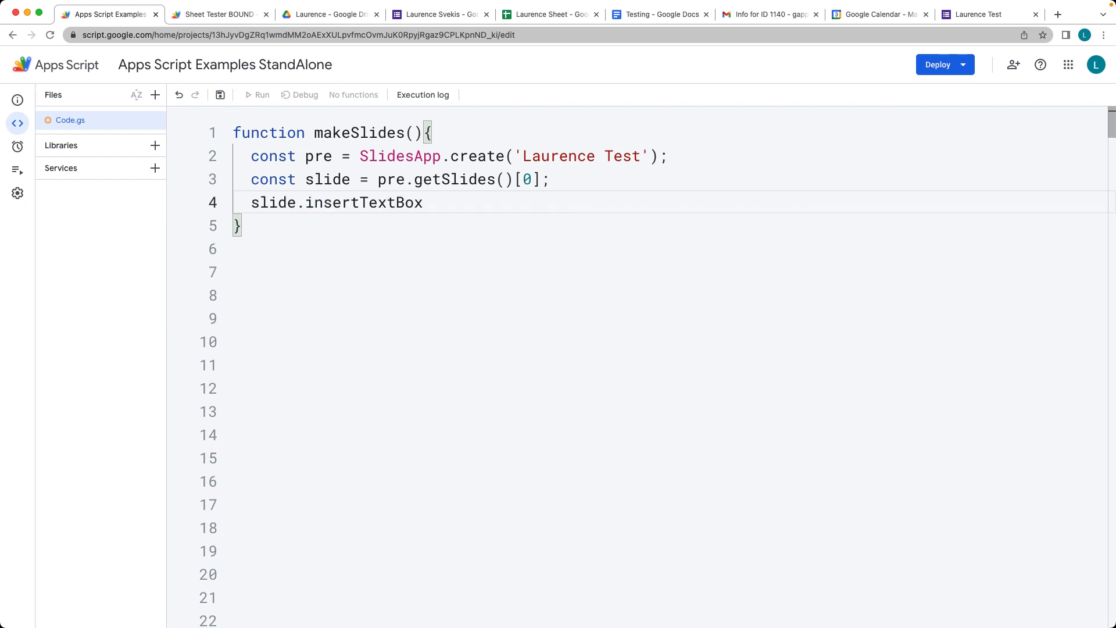
pyautogui.write("('')")
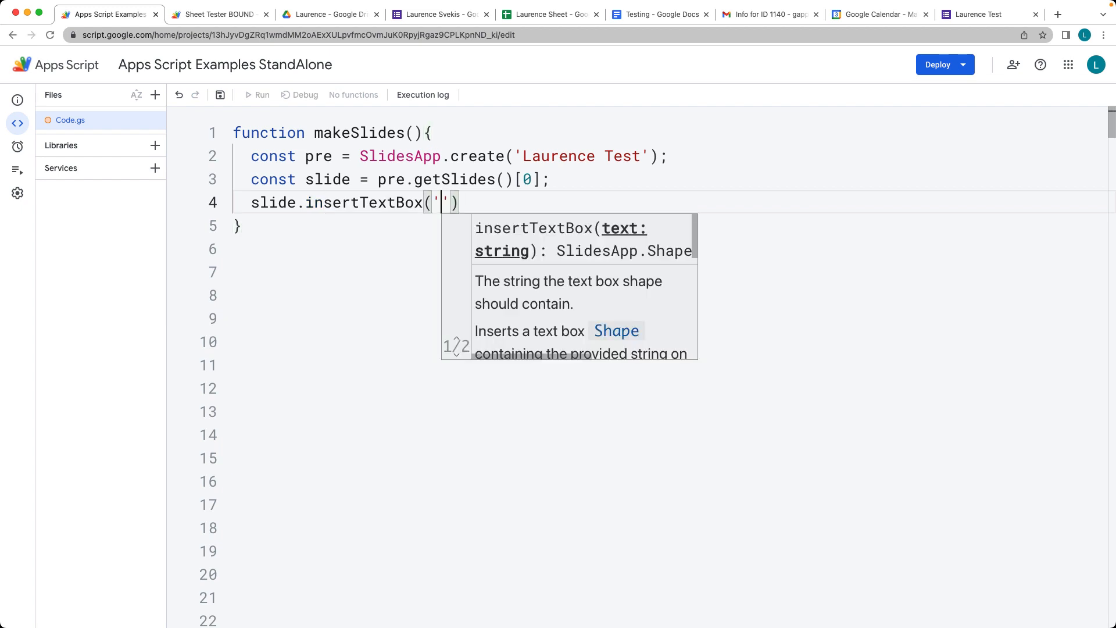
pyautogui.write('title')
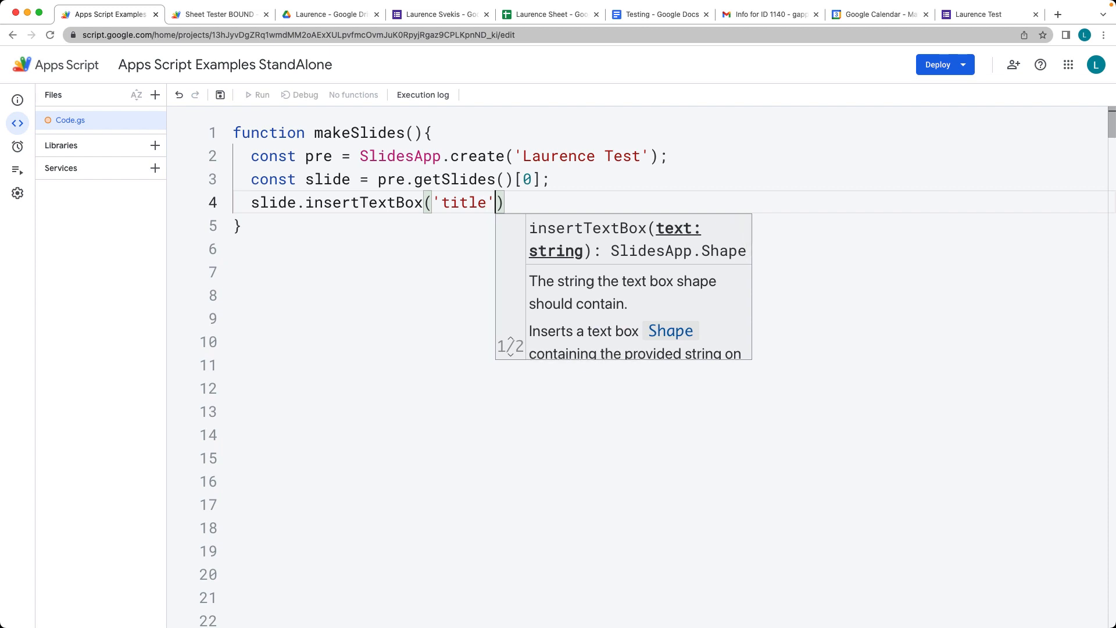
pyautogui.write(',')
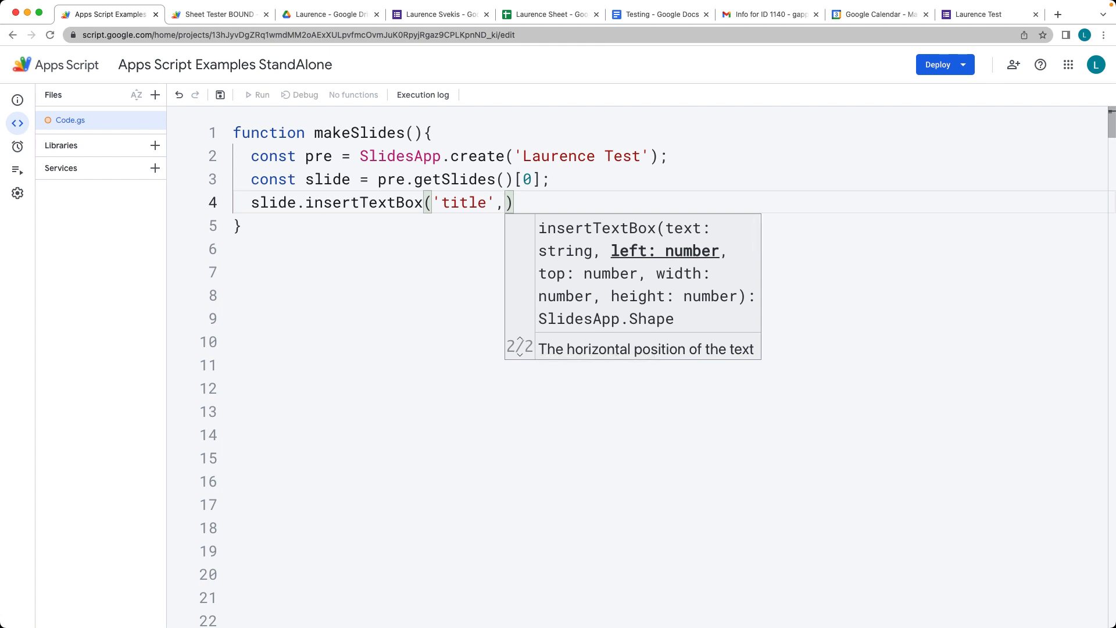
pyautogui.write('10,')
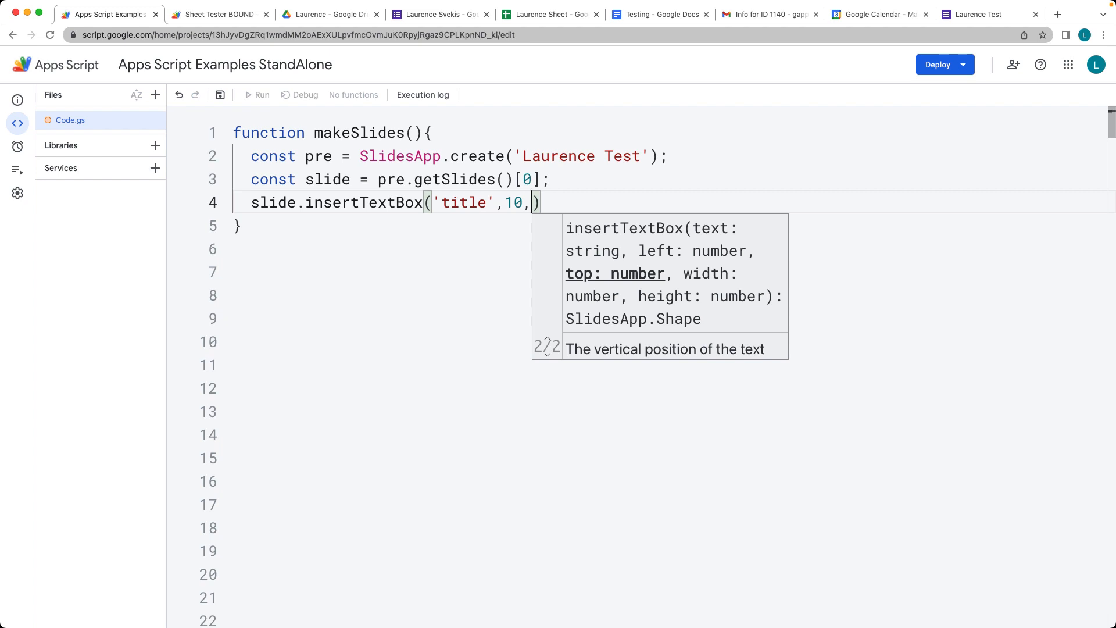
pyautogui.write('30')
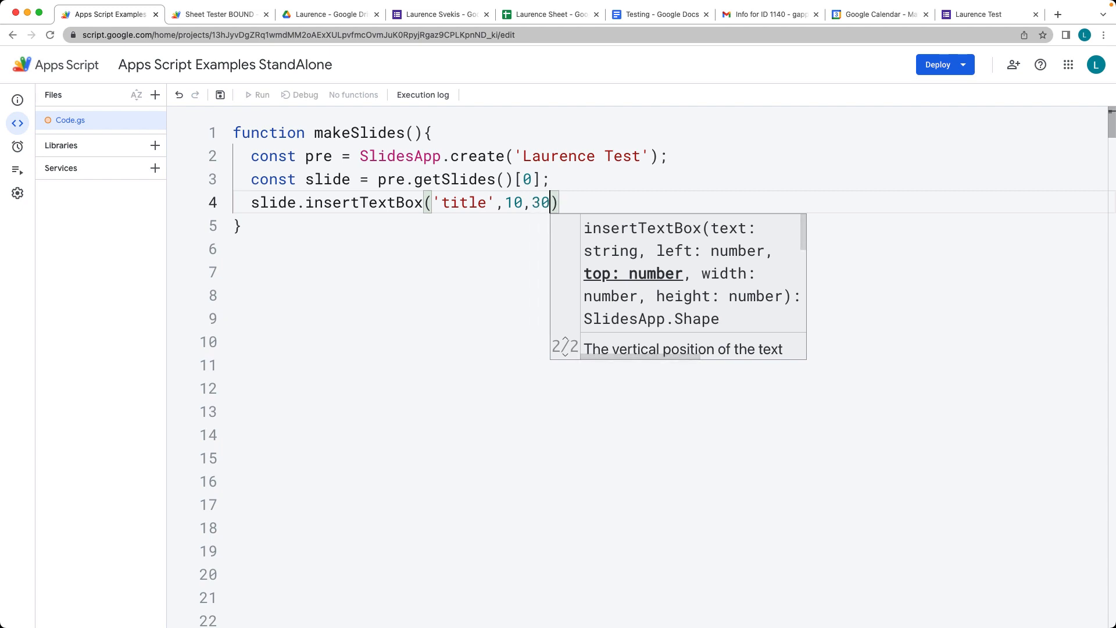
# Chain .getText() onto the text box and start reworking its text to 'Laurence'
pyautogui.write('.get')
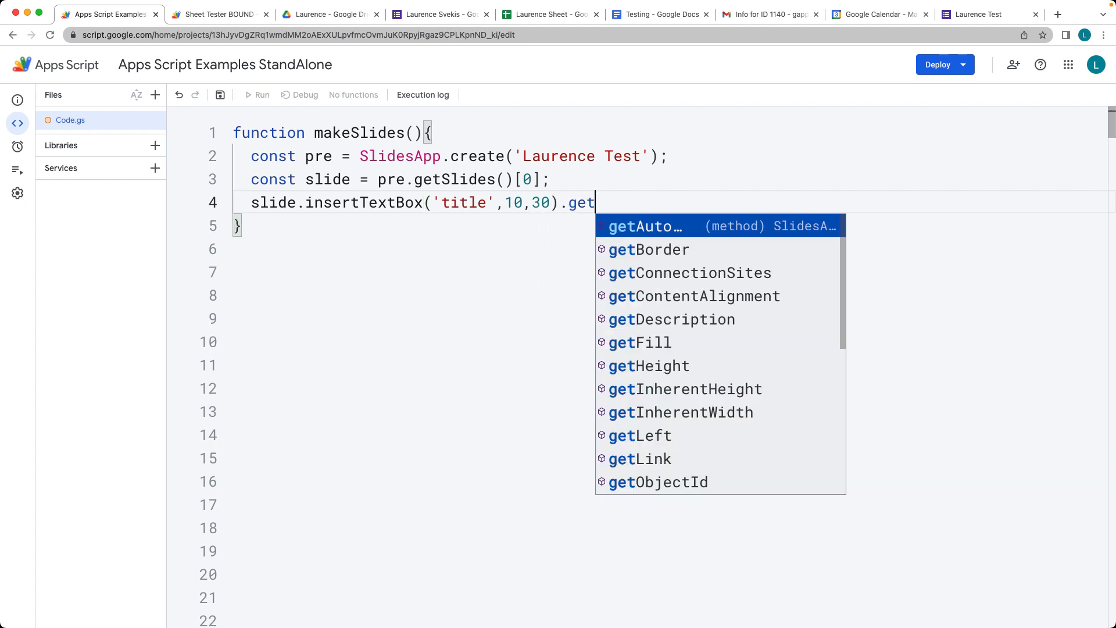
pyautogui.write('Text().')
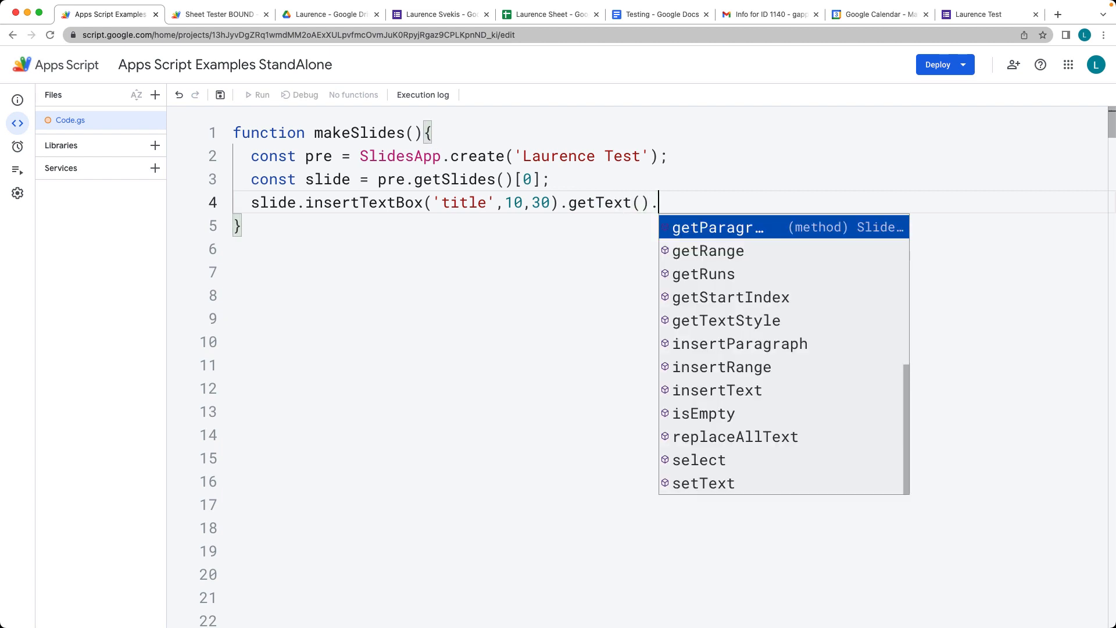
pyautogui.write('getS')
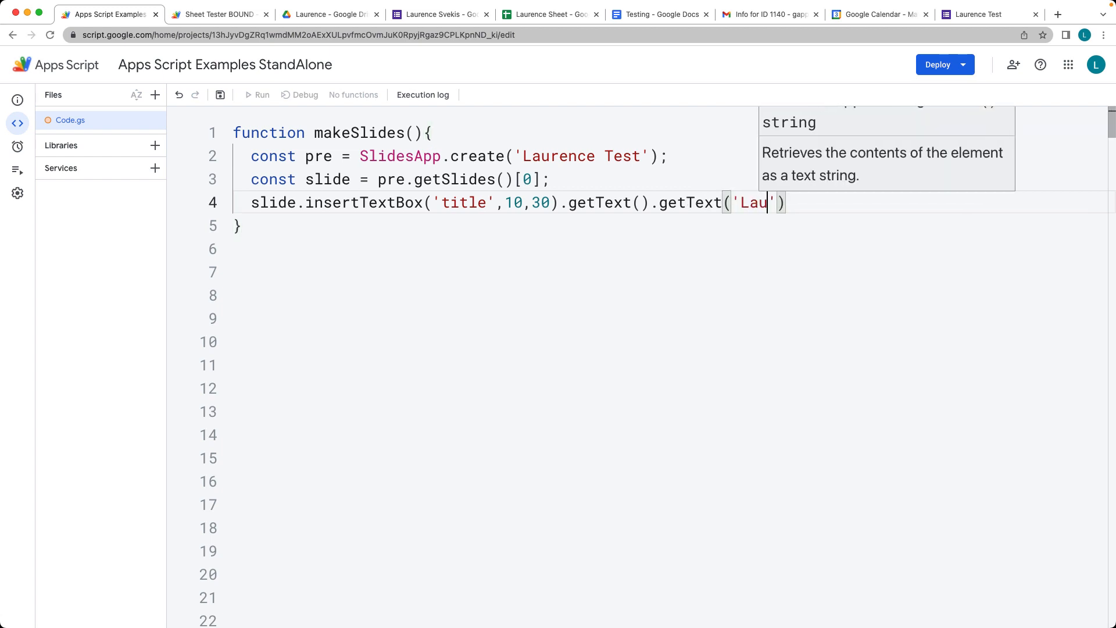
pyautogui.write('rence')
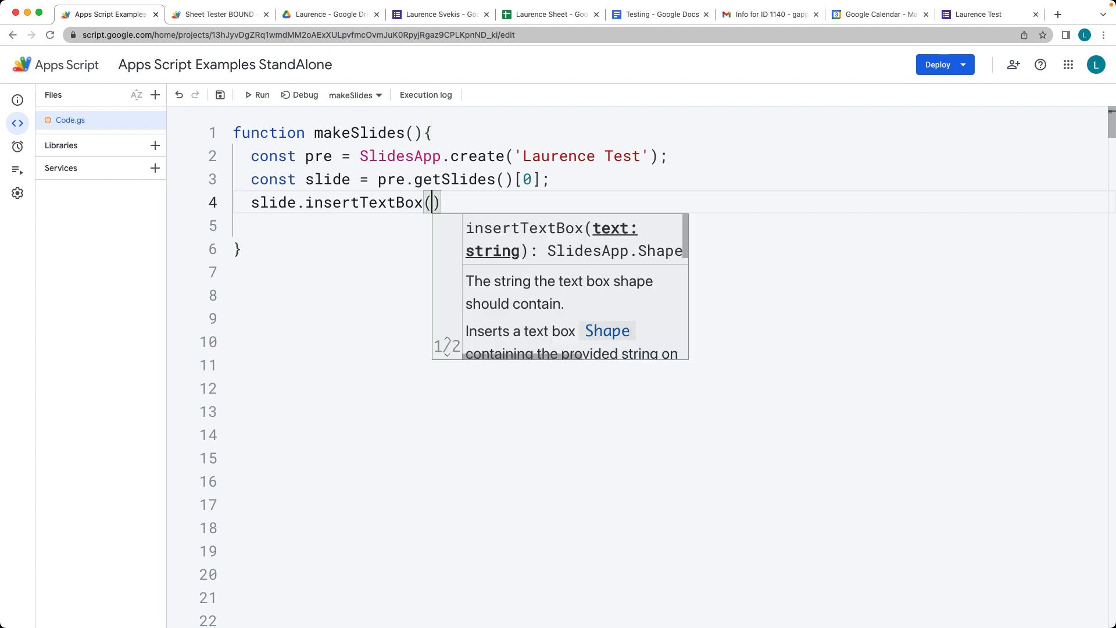
# Complete insertTextBox('Laurence Svekis', 10, 10, 50, 50) and switch to Google Drive
pyautogui.write("'Laure'")
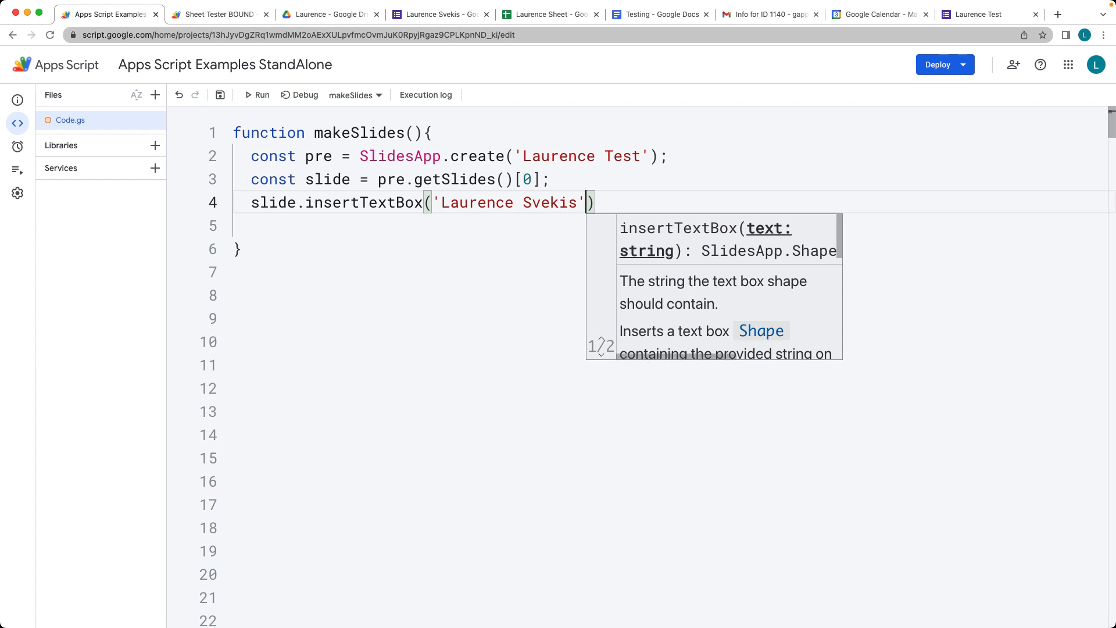
pyautogui.write(',')
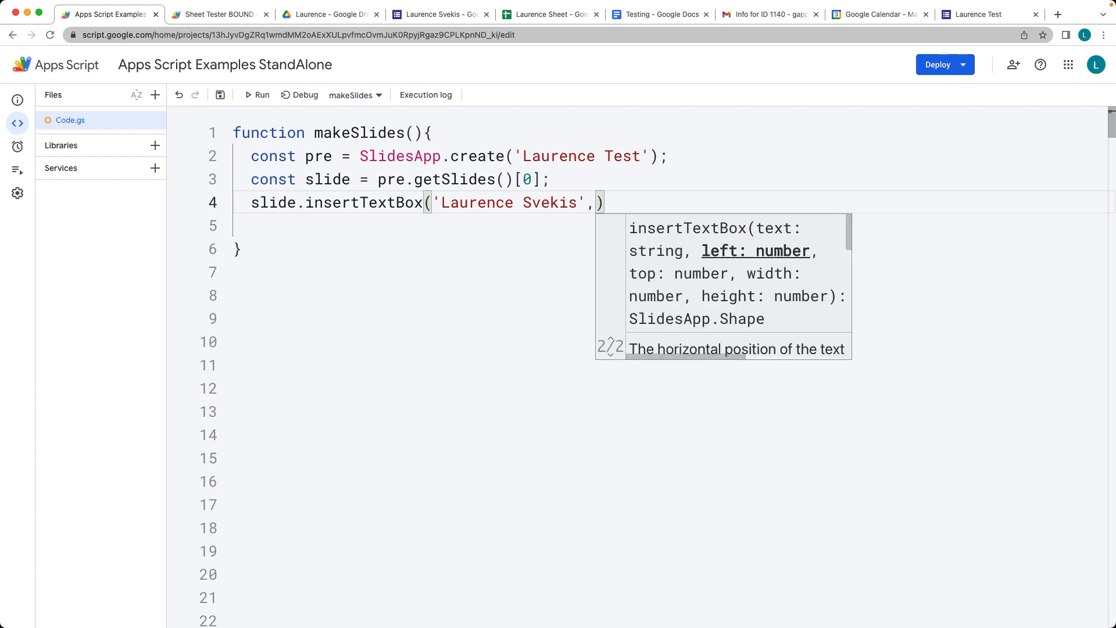
pyautogui.write('10,10')
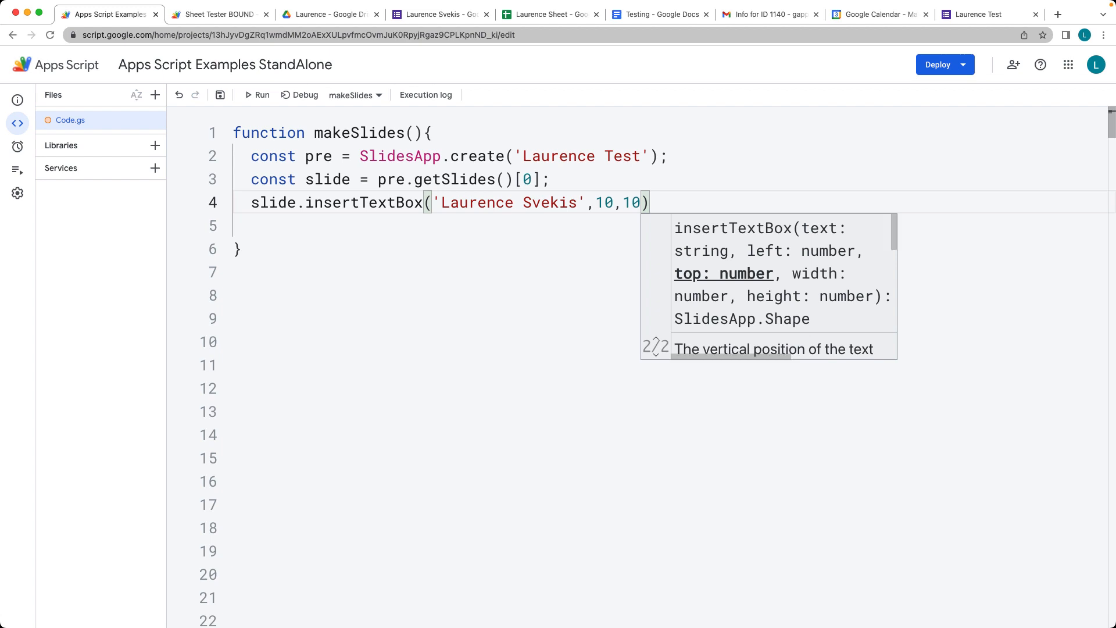
pyautogui.write(',')
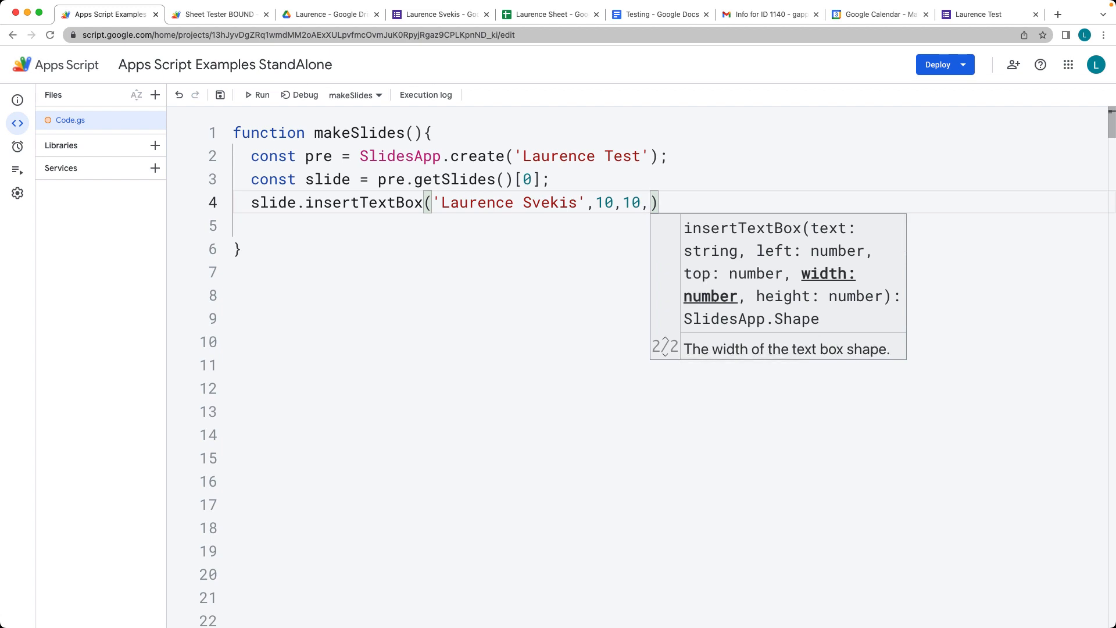
pyautogui.write('50,')
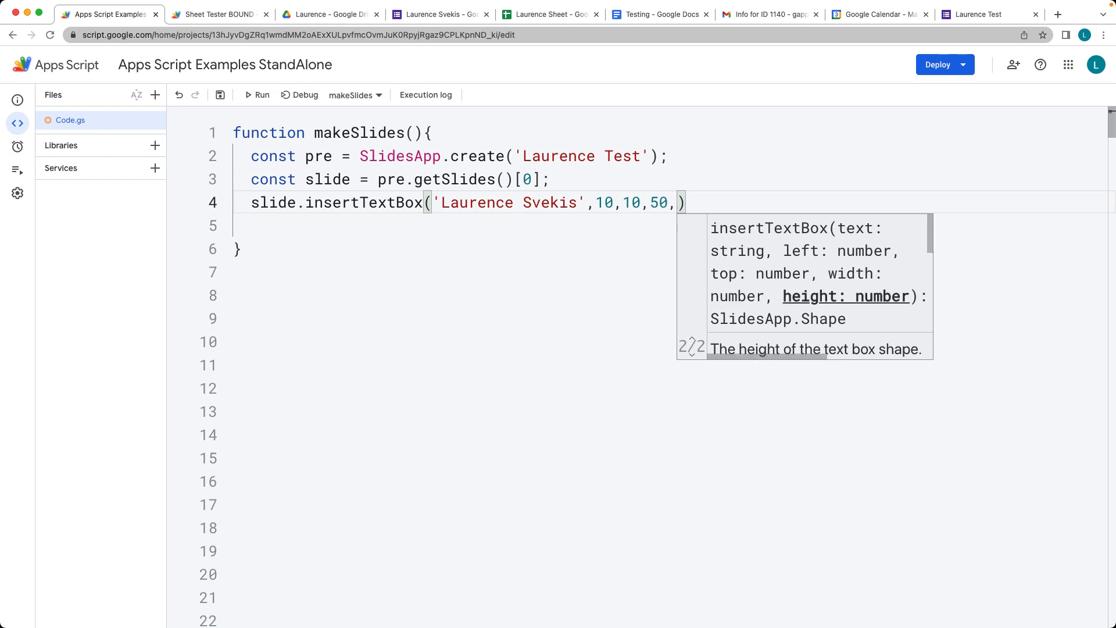
pyautogui.write('50')
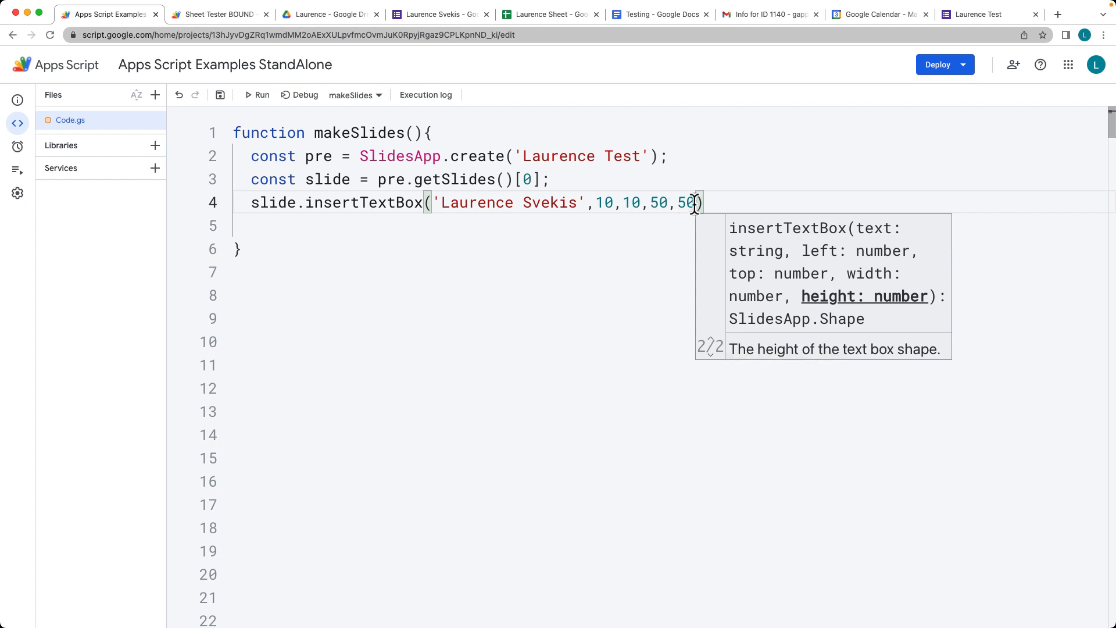
pyautogui.click(325, 13)
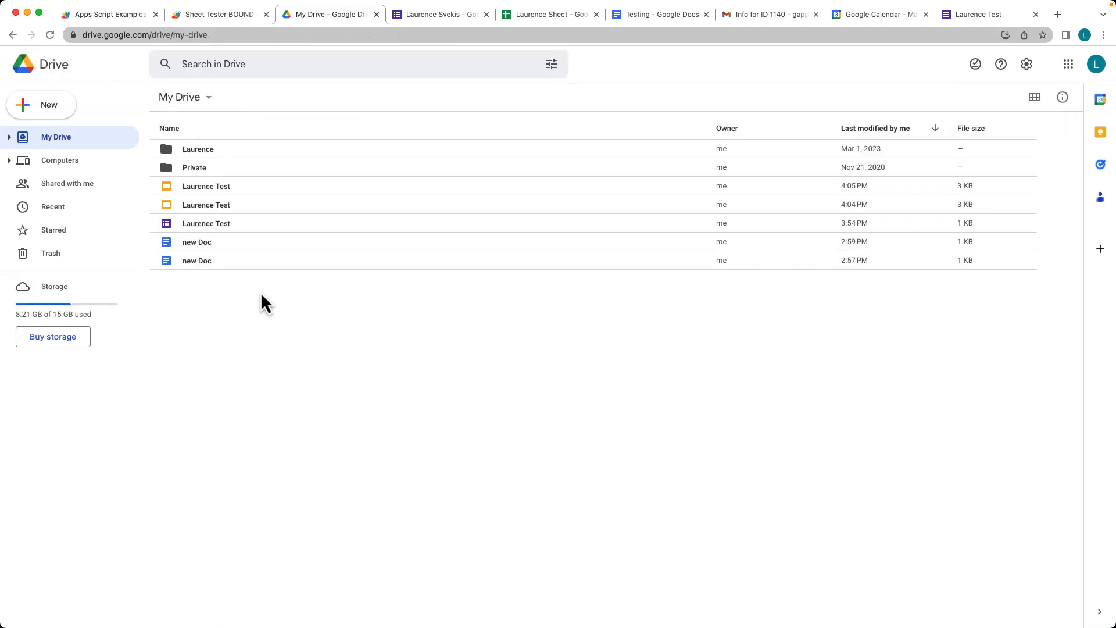
# Open the newest Laurence Test deck, widen the Laurence Svekis text box, and return to the script
pyautogui.click(206, 186)
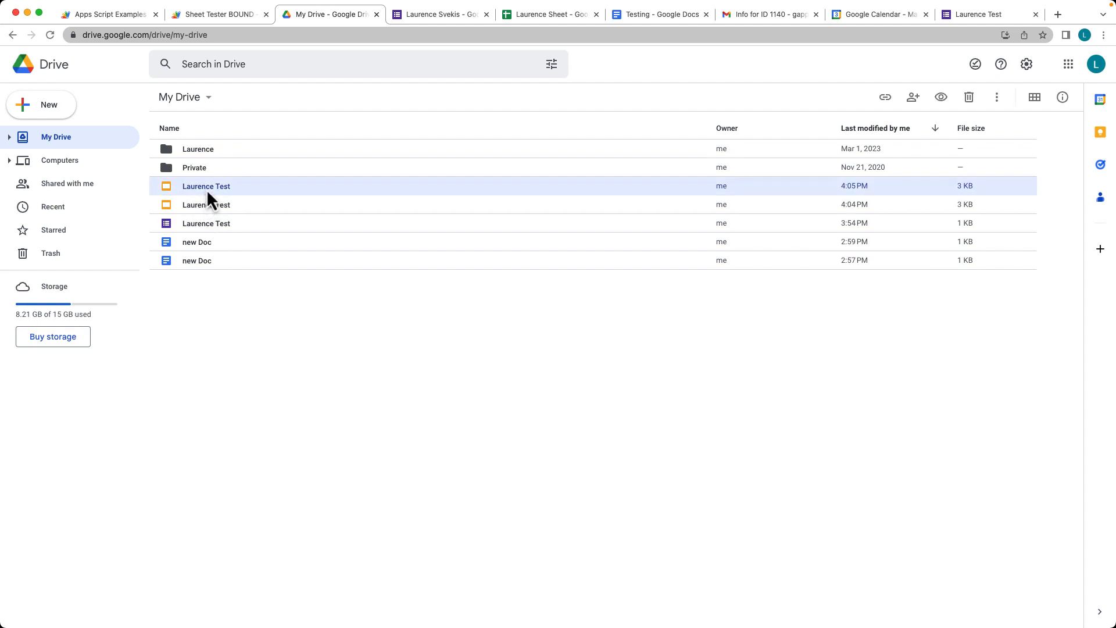
pyautogui.doubleClick(205, 186)
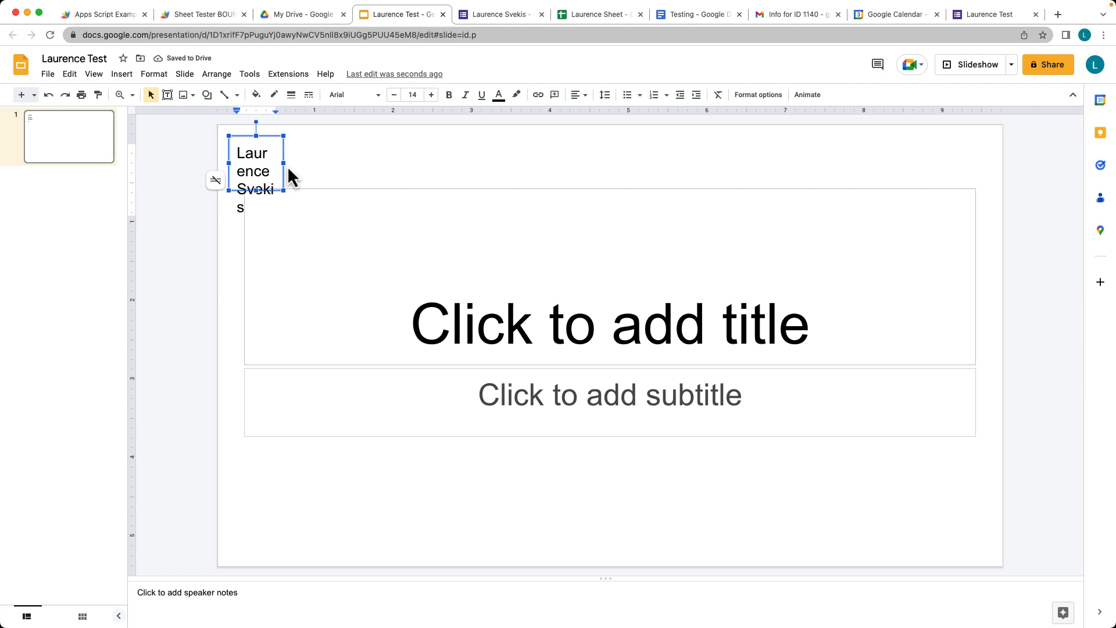
pyautogui.moveTo(282, 177); pyautogui.dragTo(456, 164)
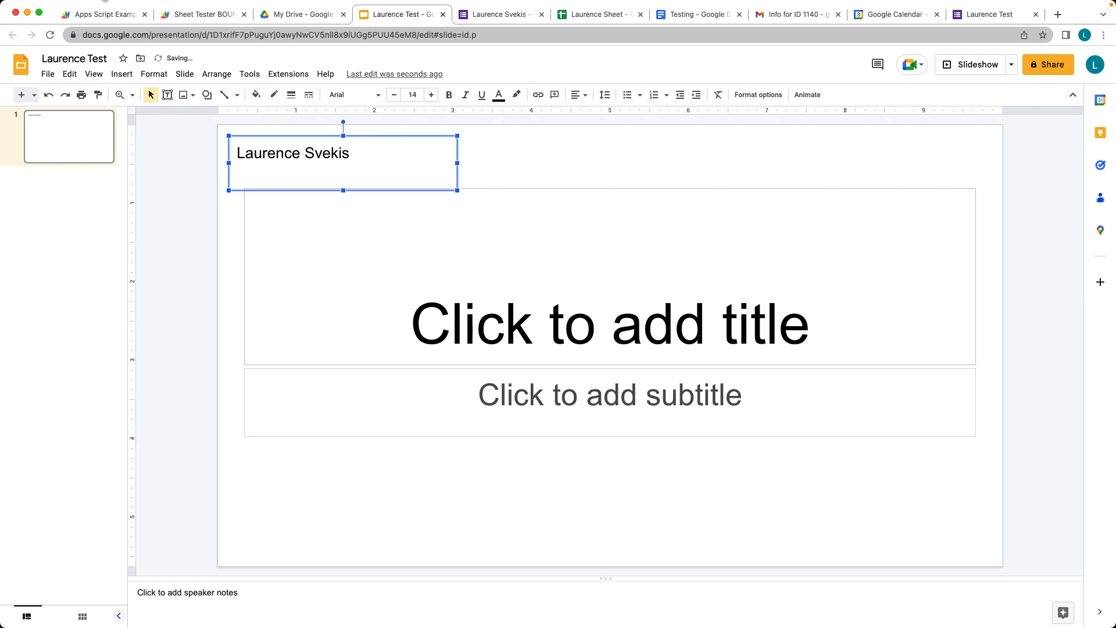
pyautogui.click(93, 14)
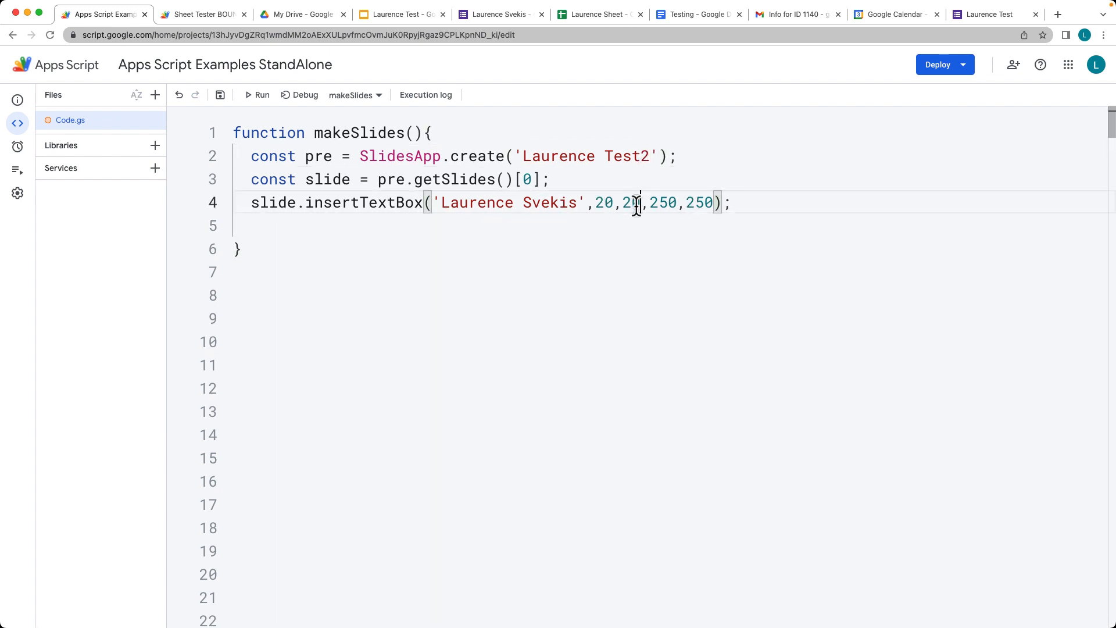
# Open the Laurence Test2 presentation from Drive to check the larger text box, then return to the script
pyautogui.click(301, 14)
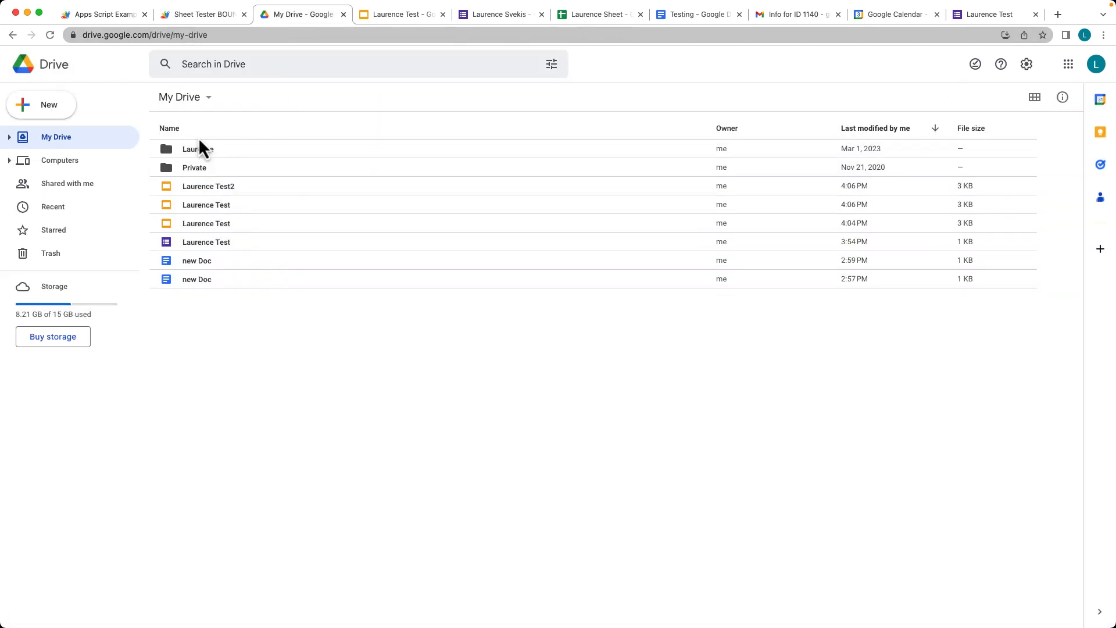
pyautogui.doubleClick(207, 186)
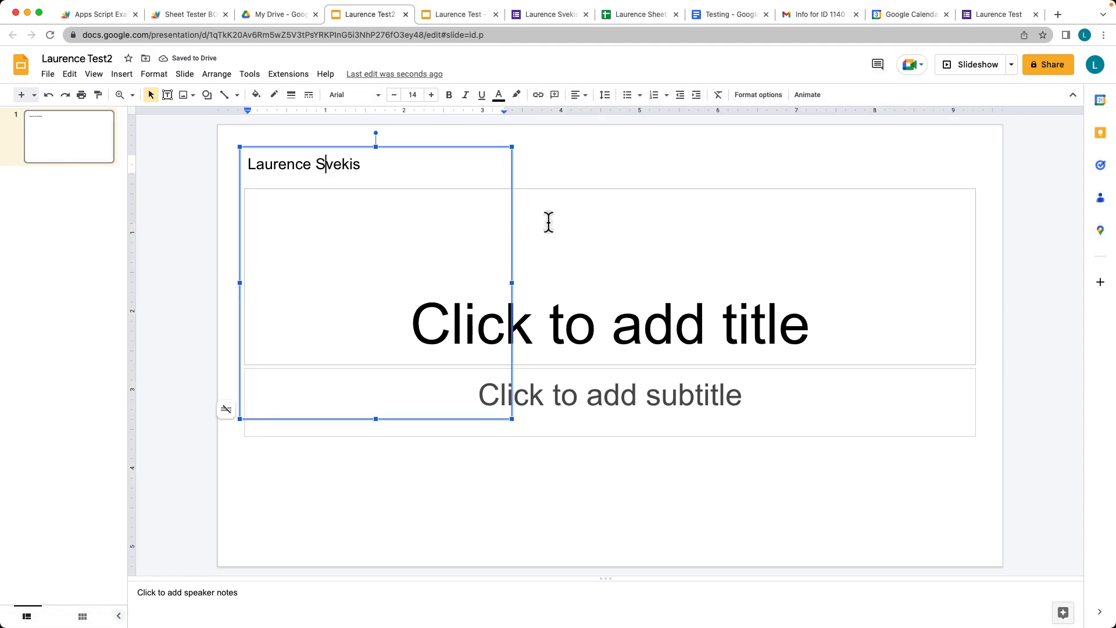
pyautogui.click(103, 15)
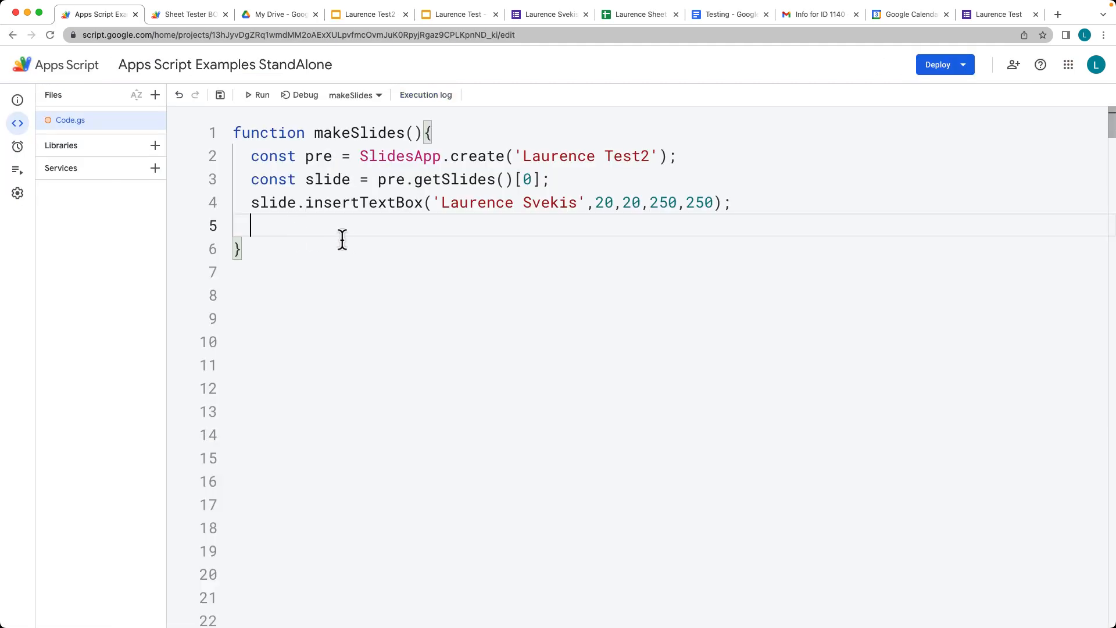
# Add const eles = slide.getPageElement() to makeSlides
pyautogui.write('const el')
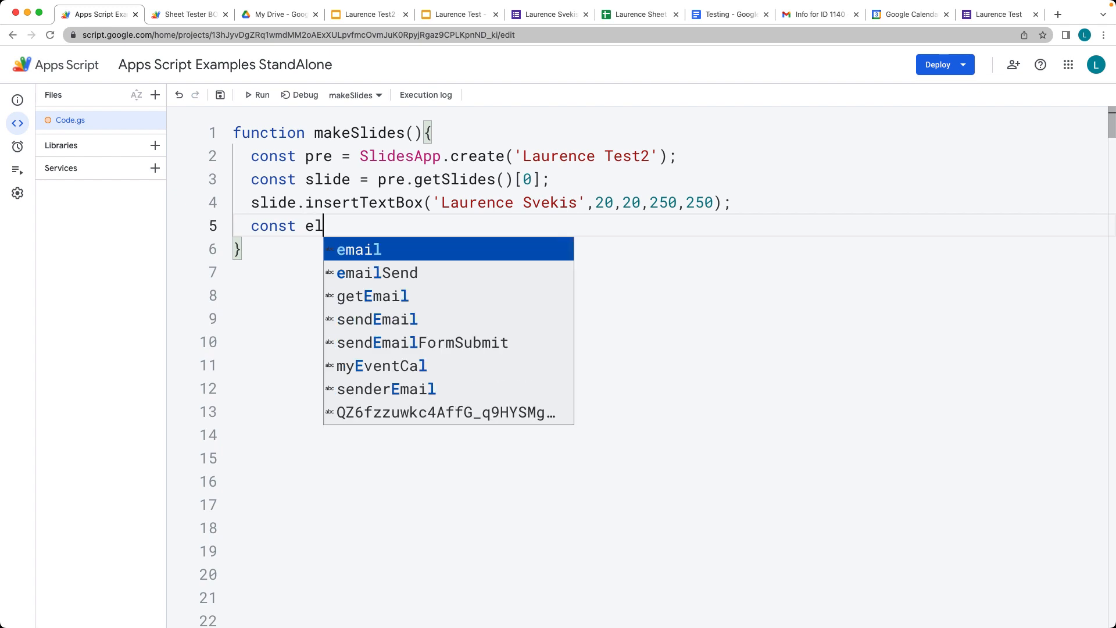
pyautogui.write('es')
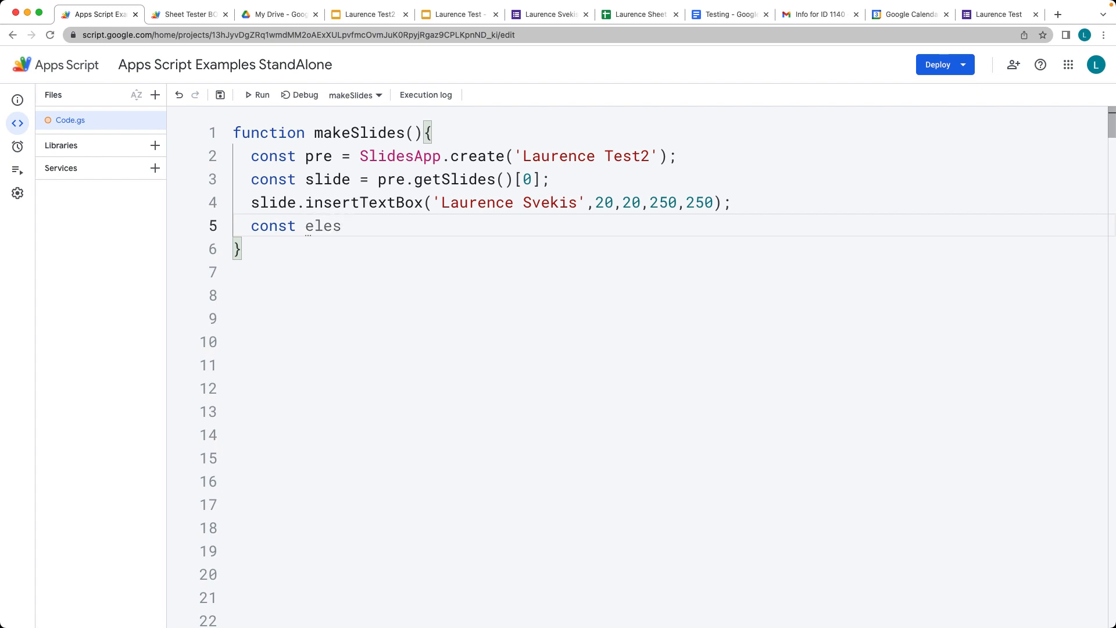
pyautogui.write('=')
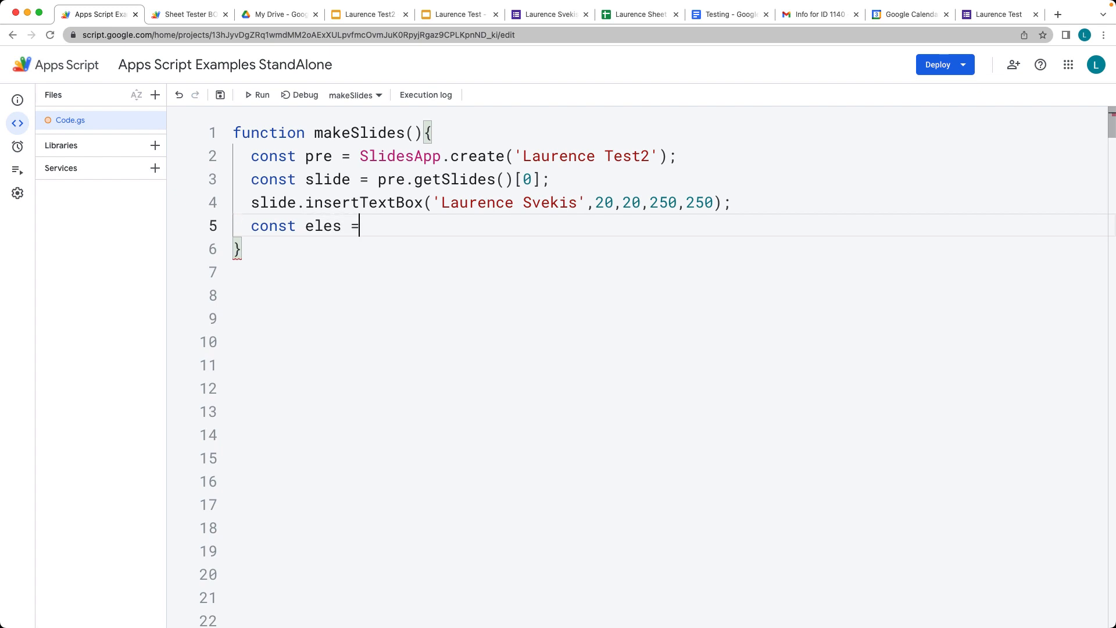
pyautogui.write('s')
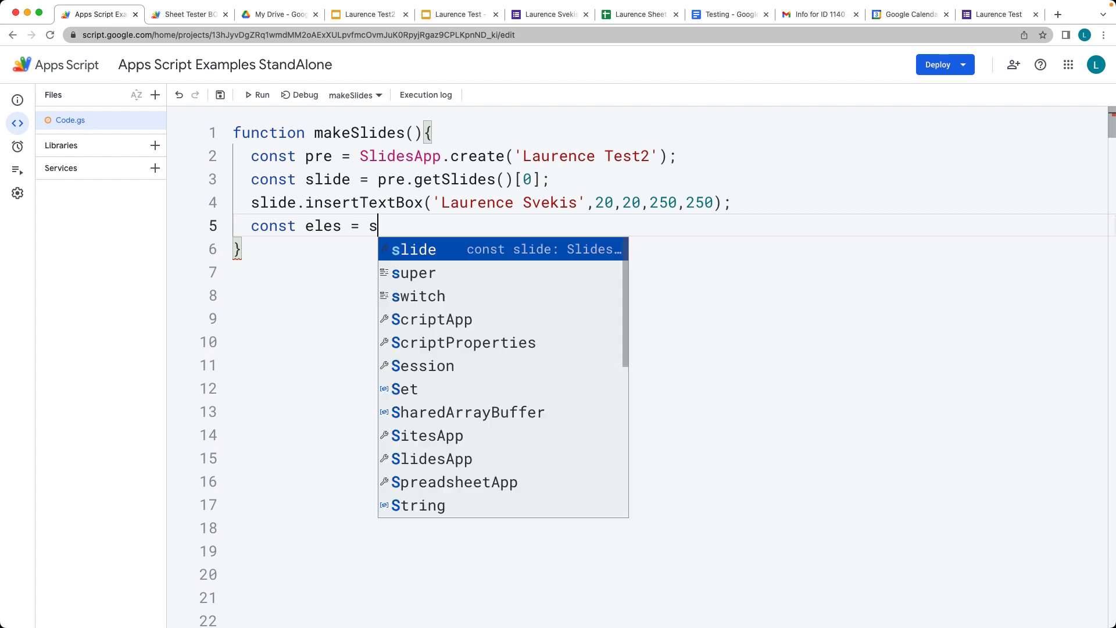
pyautogui.write('lide.')
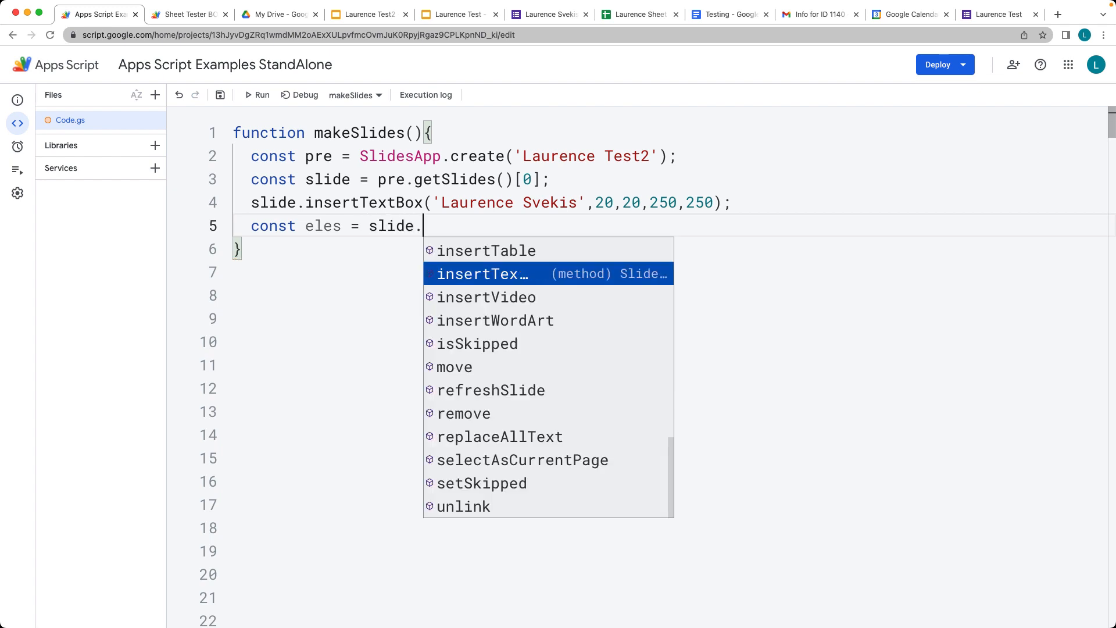
pyautogui.write('get')
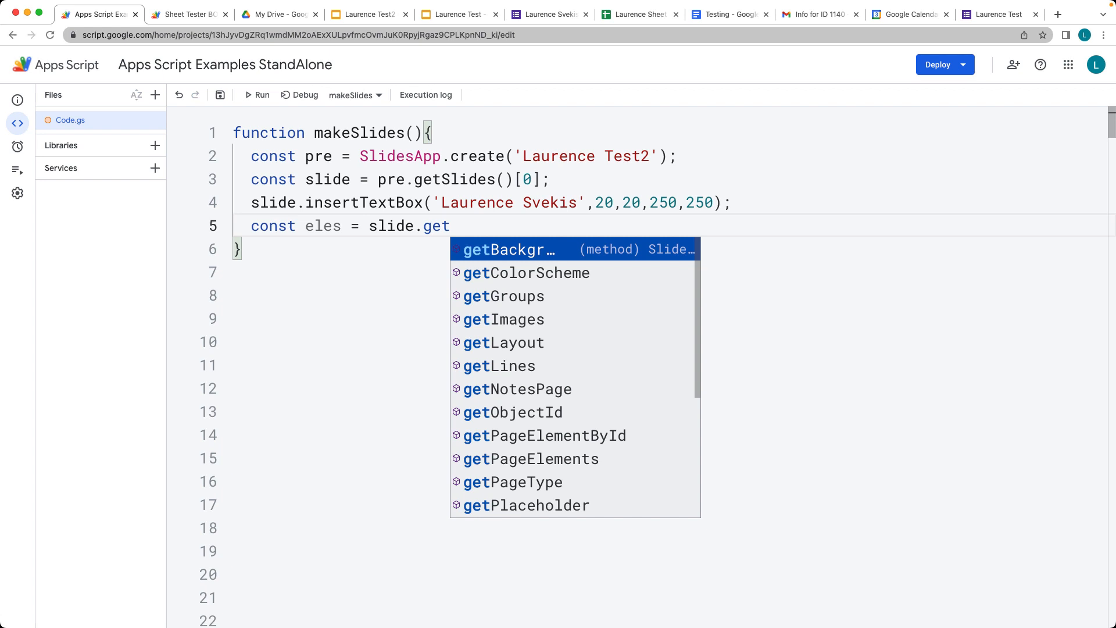
pyautogui.click(545, 435)
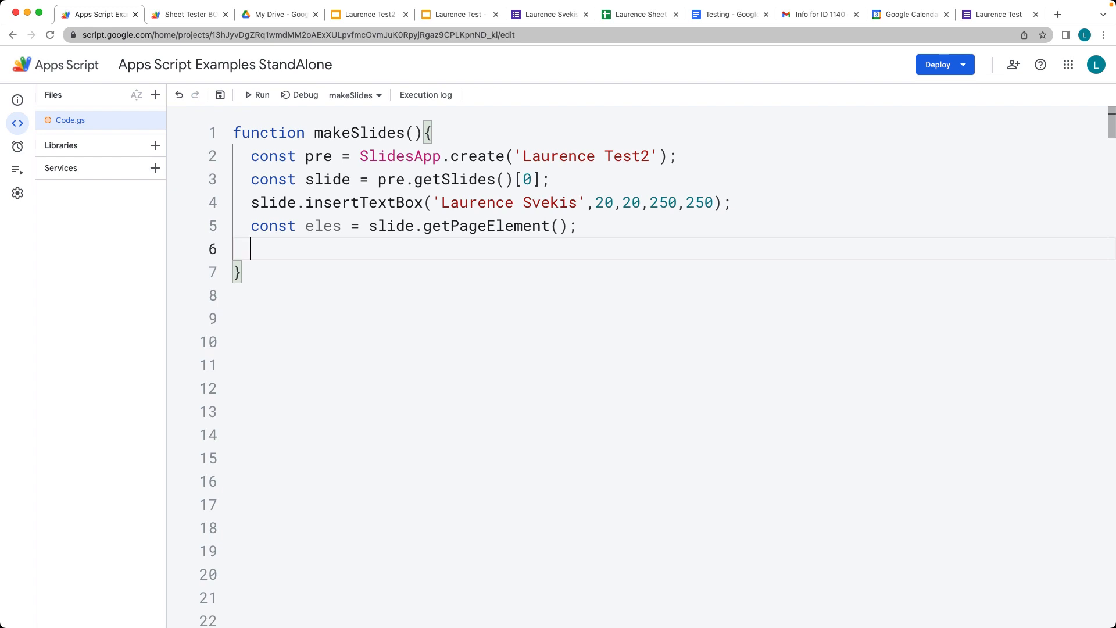
# Log eles with Logger.log(eles) and place the cursor to start the upSlides copy
pyautogui.write('Logger.log(')
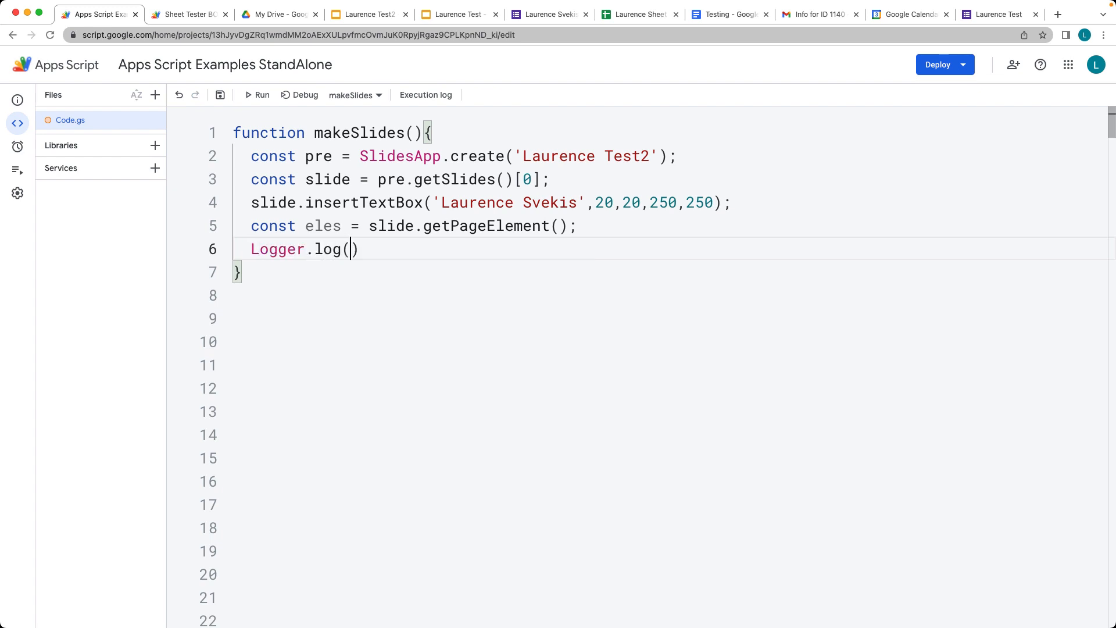
pyautogui.write('eles);')
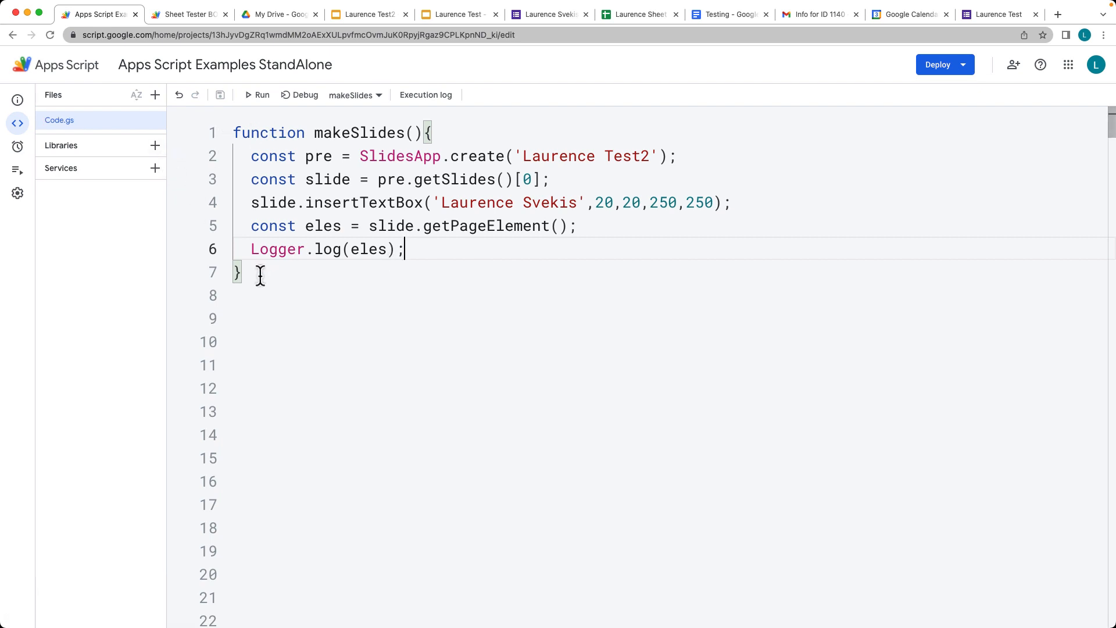
pyautogui.click(261, 274)
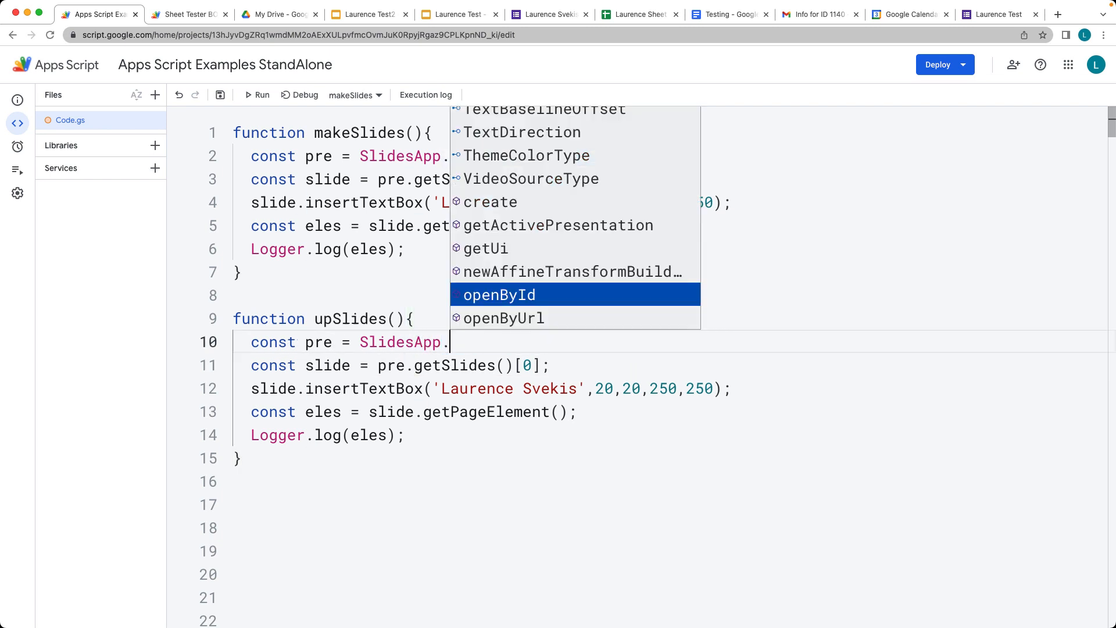
# Switch upSlides to openById and fetch the Laurence Test2 presentation's ID from its URL
pyautogui.click(498, 295)
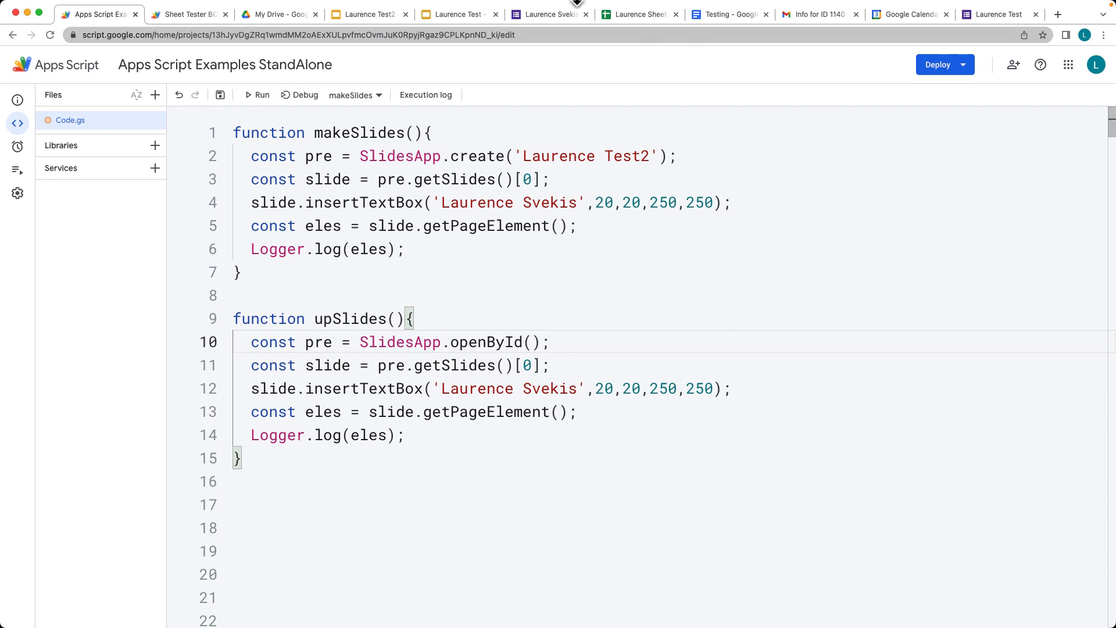
pyautogui.click(370, 14)
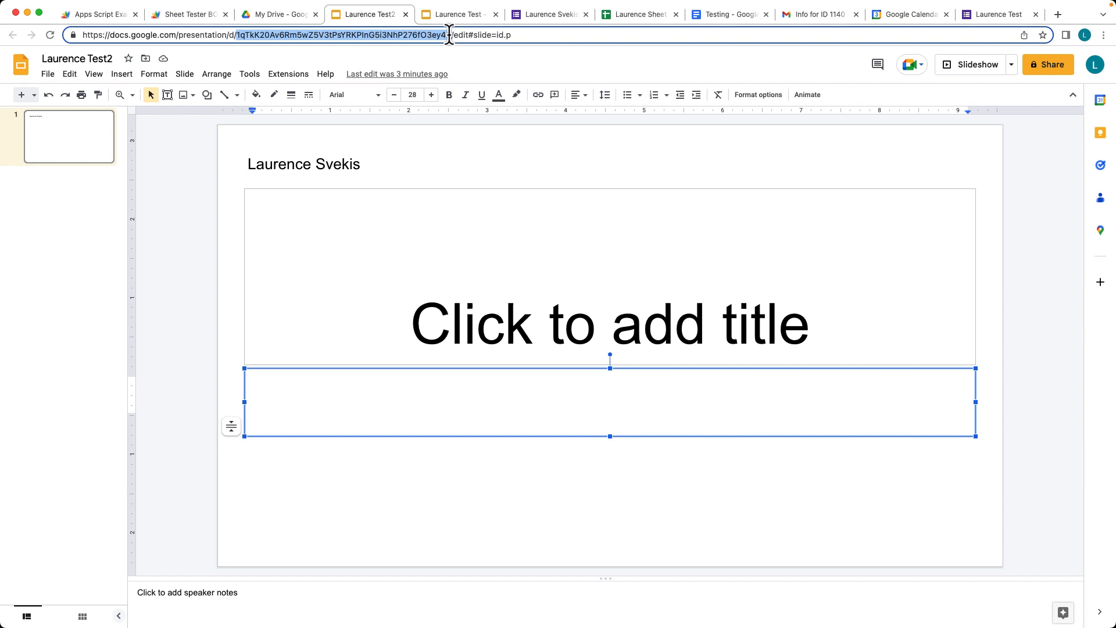
pyautogui.click(93, 11)
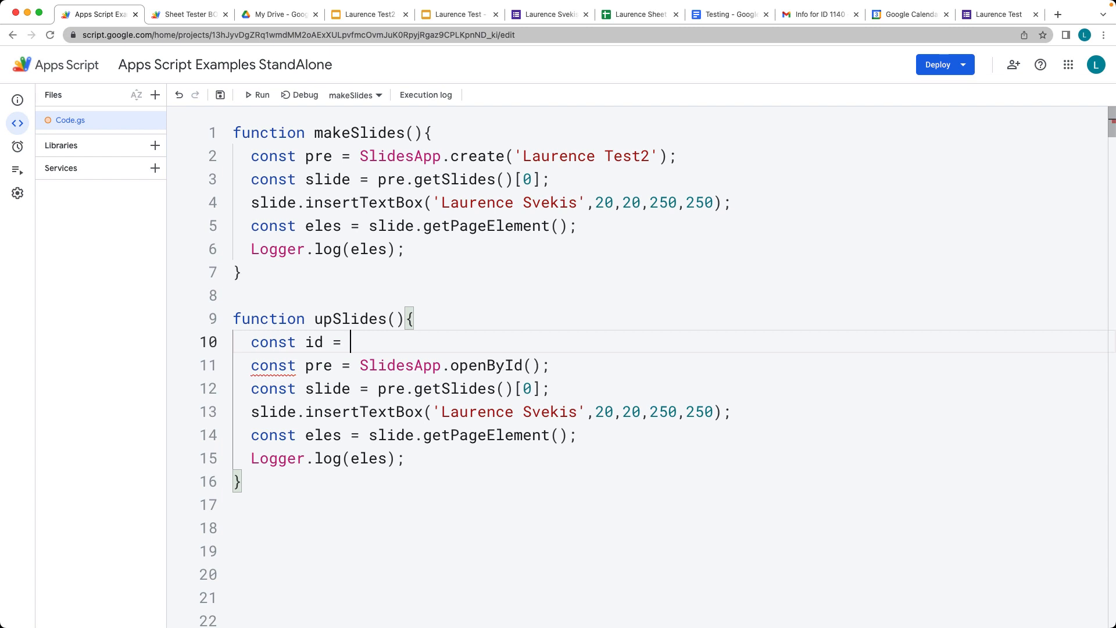
# Store the Laurence Test2 ID string in const id and add const eles = slide.getShapes()
pyautogui.write("'1qTkK20Av6Rm5wZ5V3tPsYRKPInG5i3NhP276fO3ey48';")
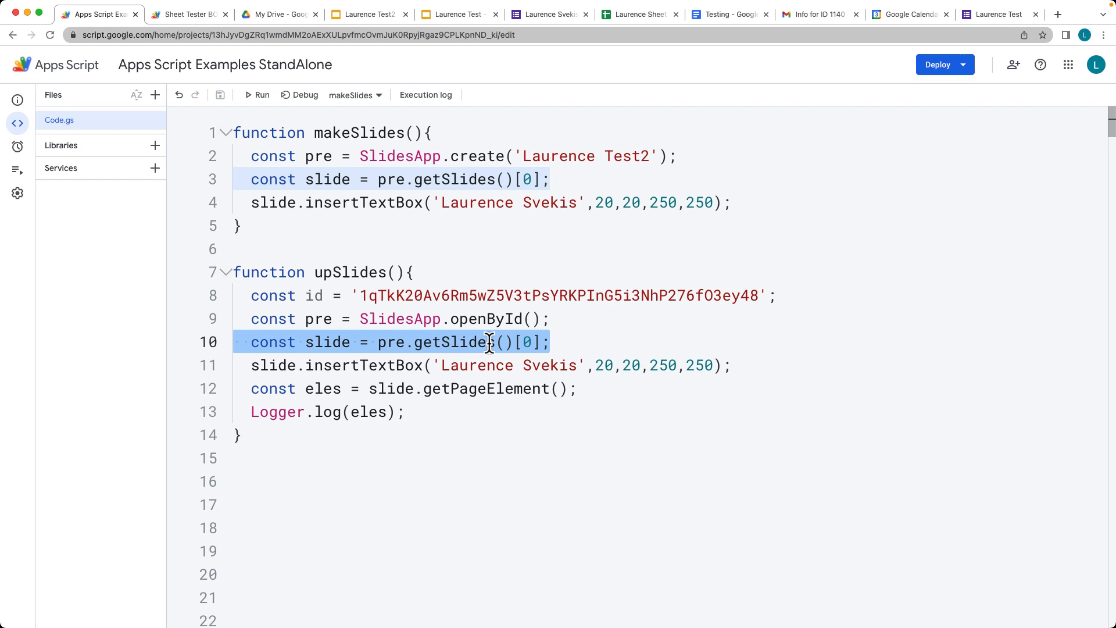
pyautogui.click(777, 366)
pyautogui.write('const ele')
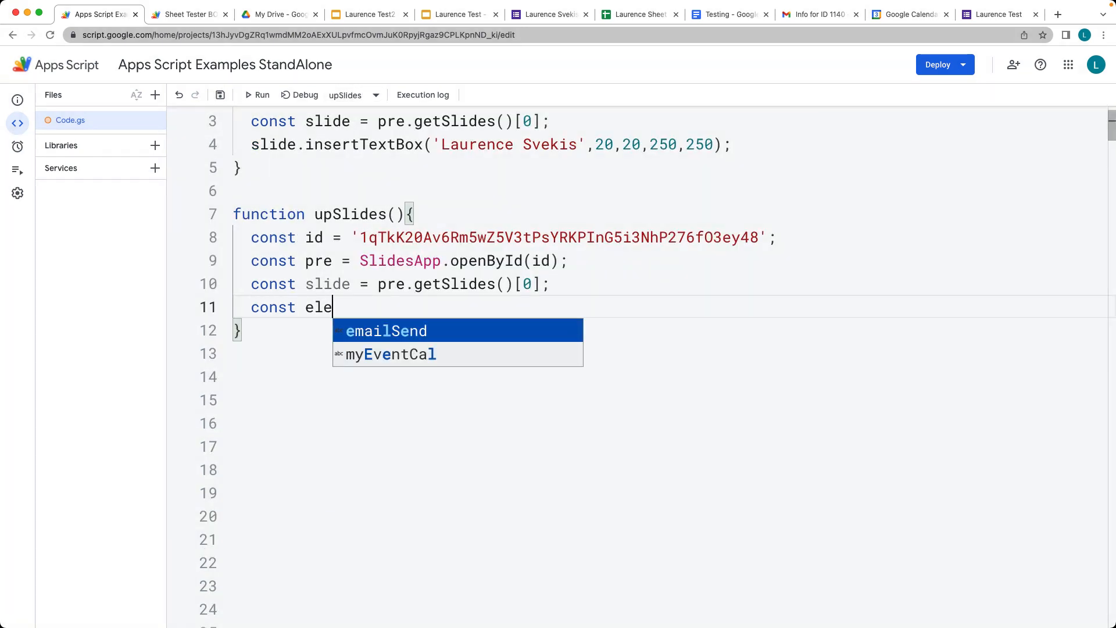
pyautogui.write('s')
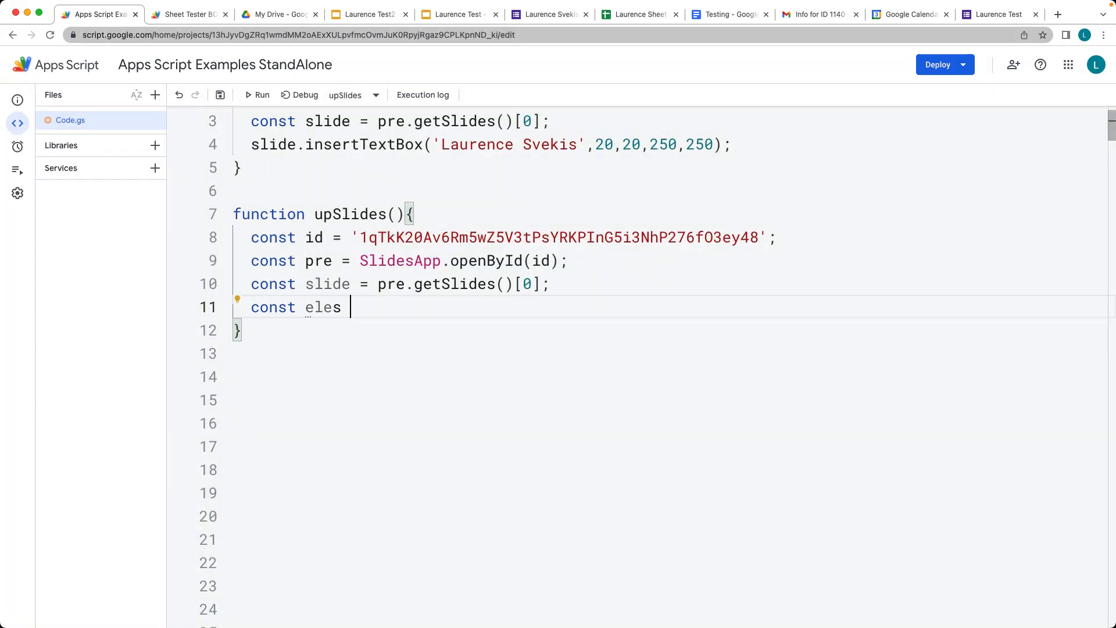
pyautogui.write('= sli')
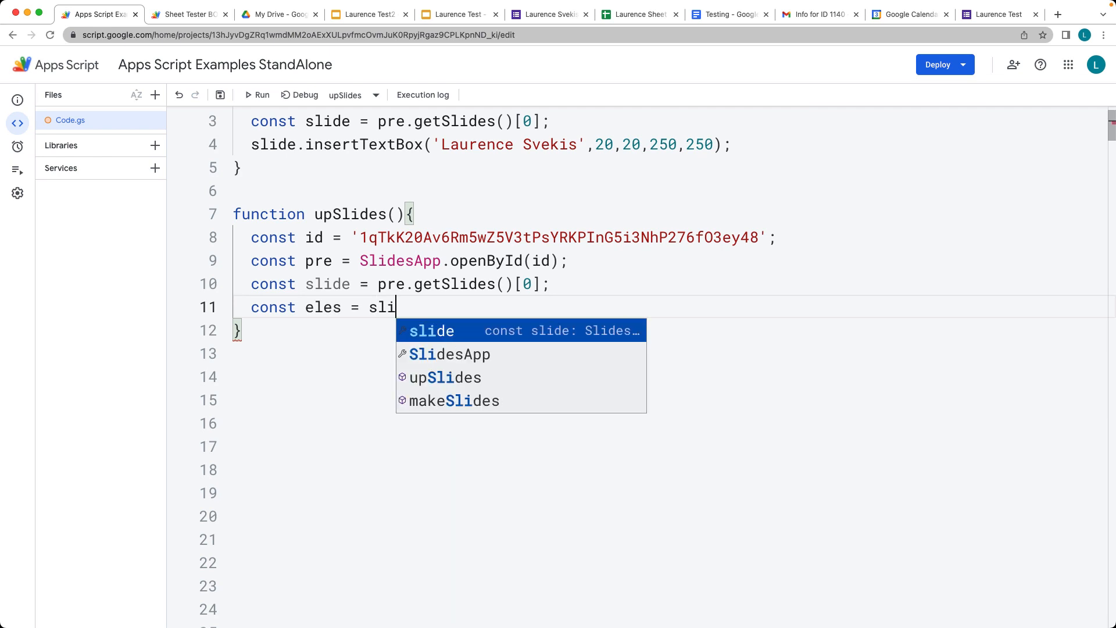
pyautogui.write('de.')
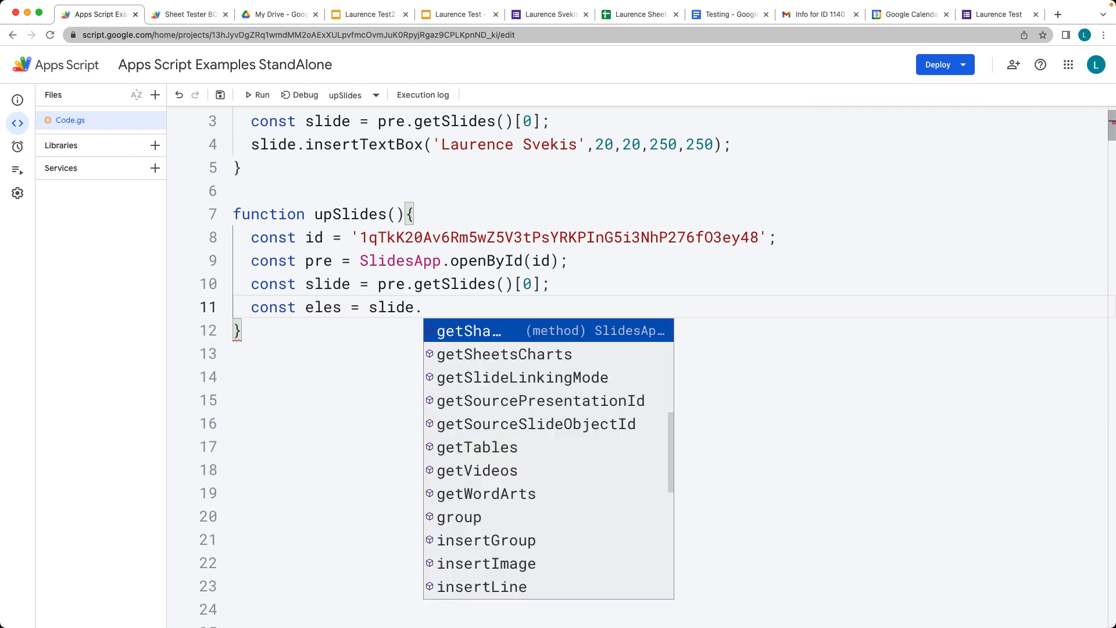
pyautogui.write('getShapes();')
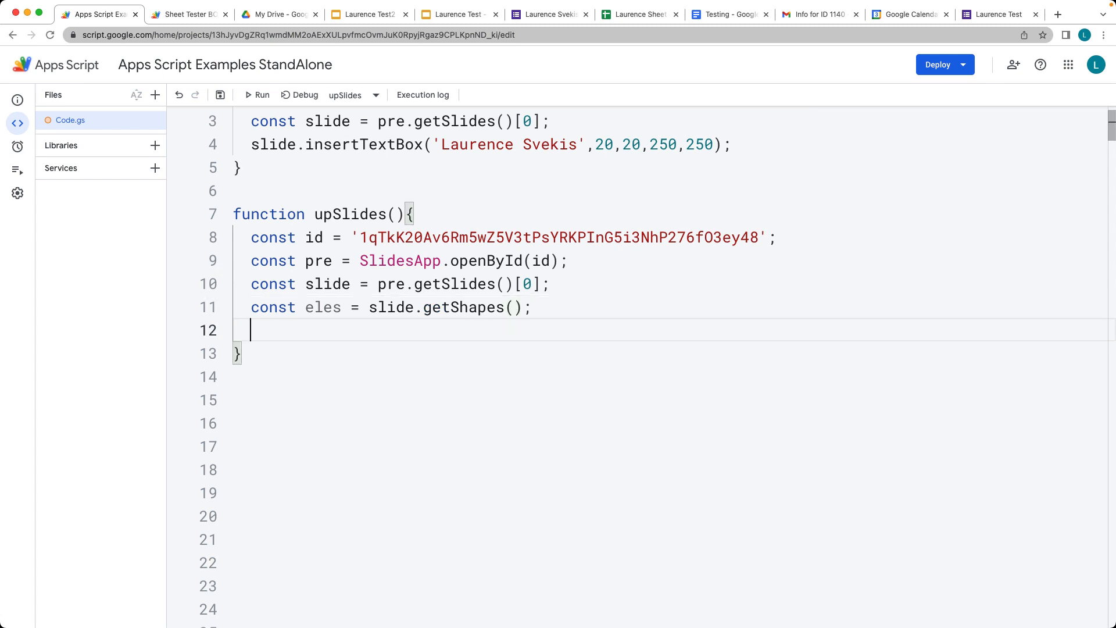
# Loop eles.forEach logging each shape's getText(), then save and run upSlides
pyautogui.write('ele')
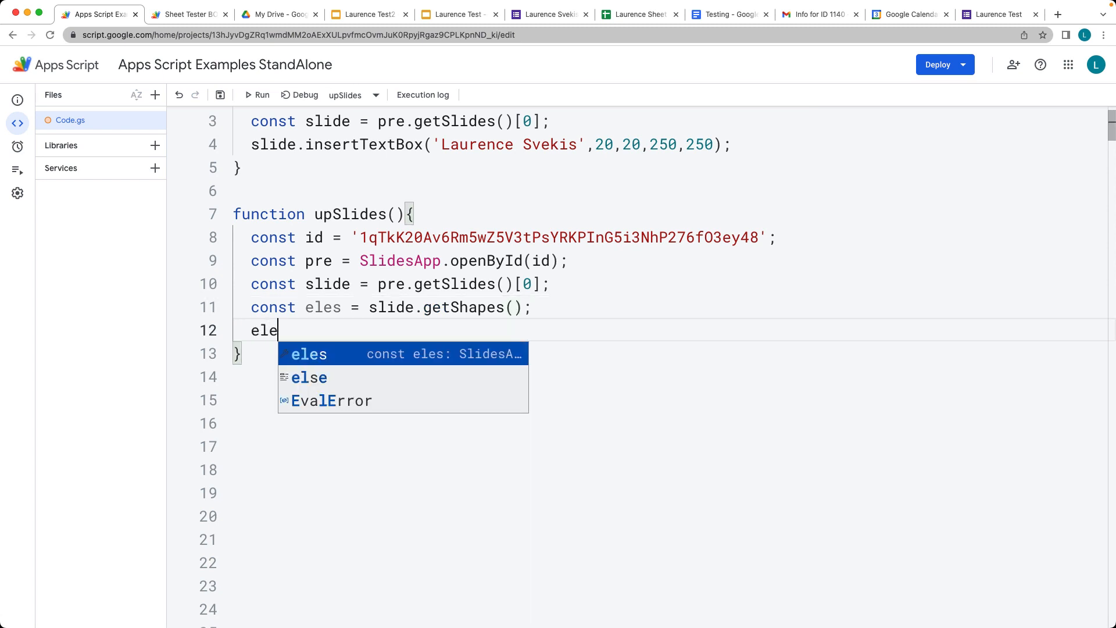
pyautogui.write('s.fiorEach(ele =')
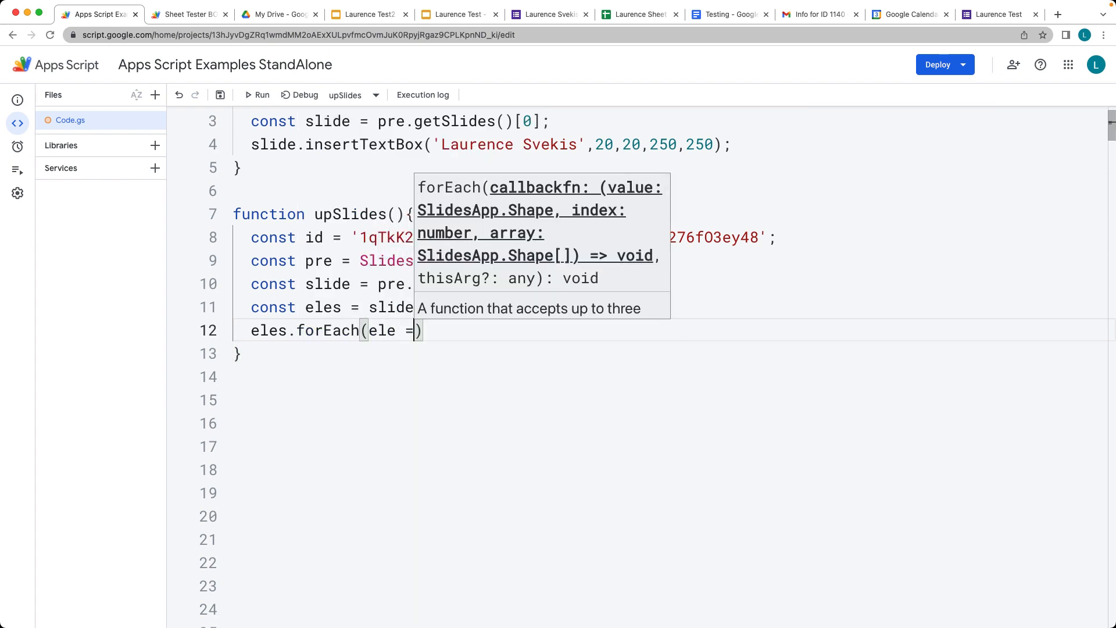
pyautogui.write('{')
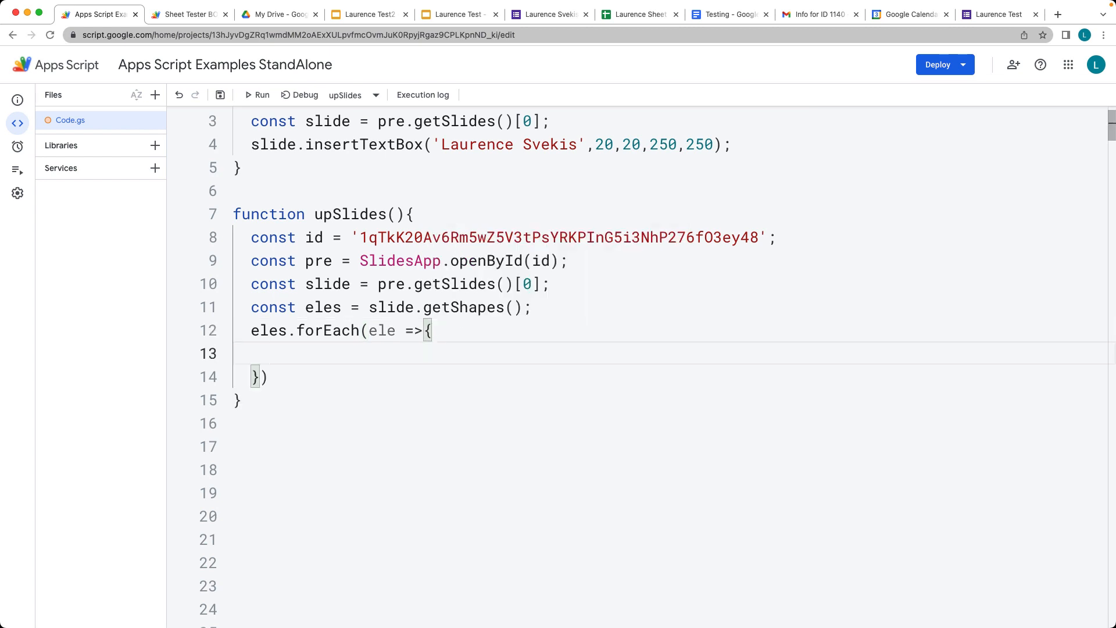
pyautogui.write('Logger.log(ele.get')
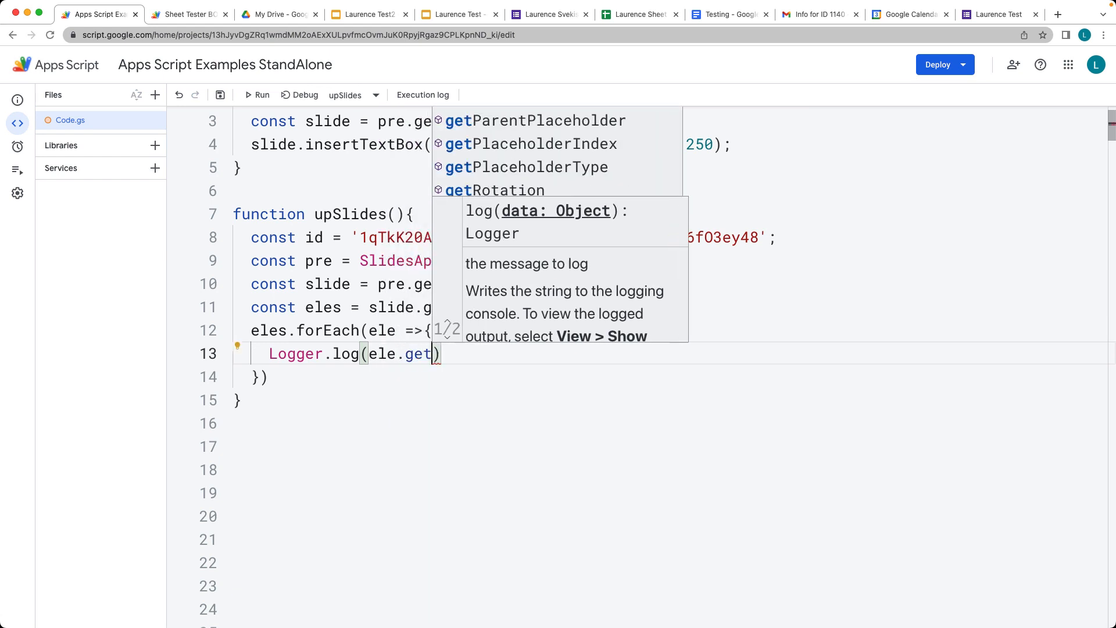
pyautogui.write('Text()')
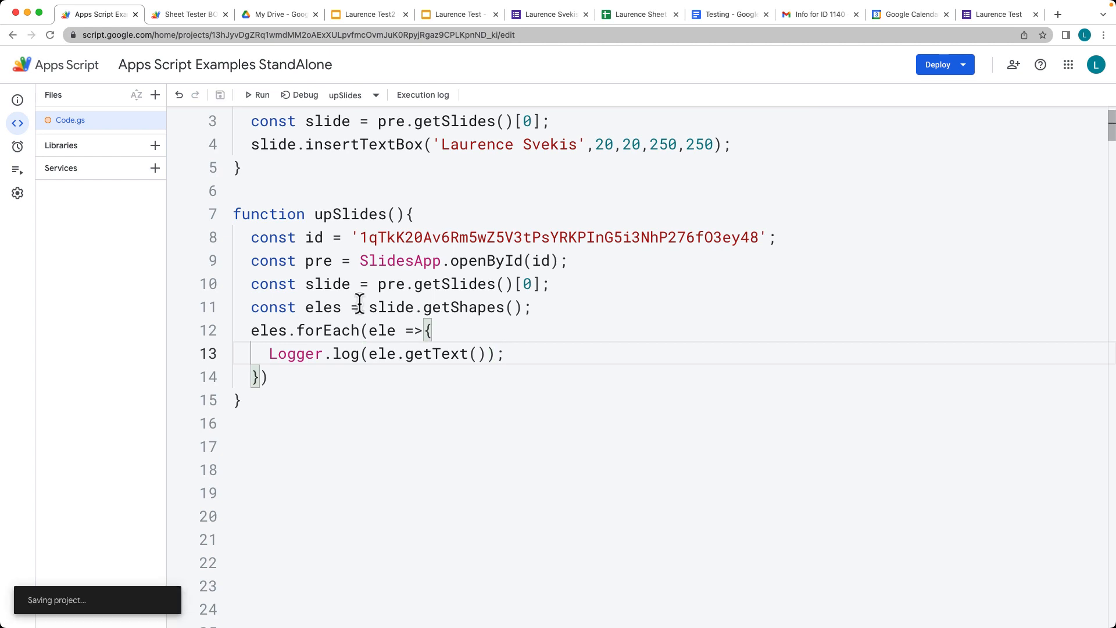
pyautogui.click(256, 95)
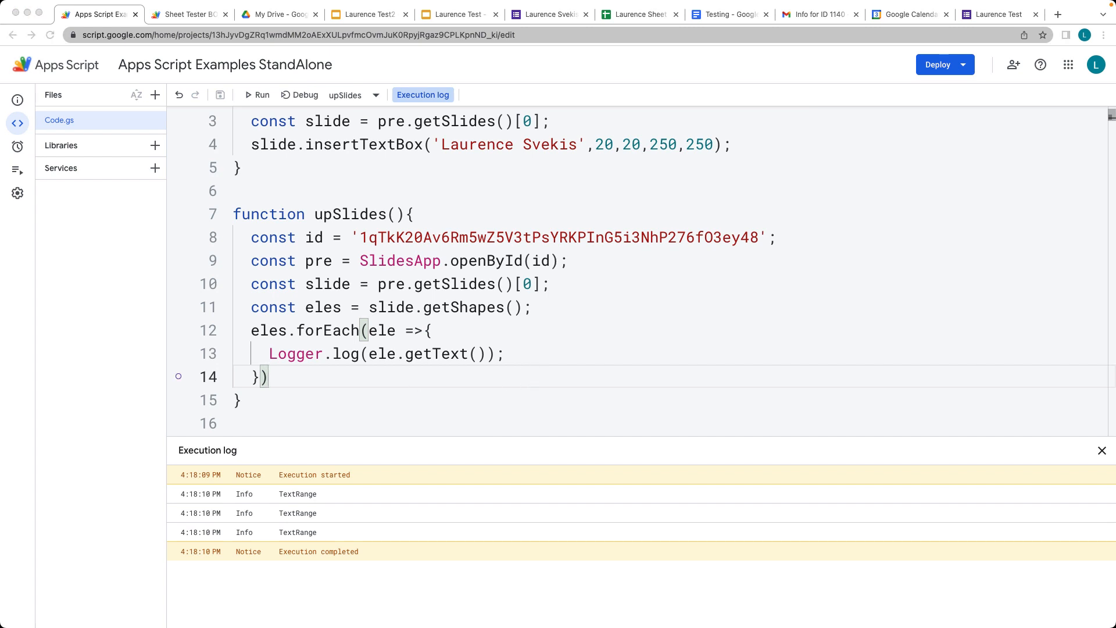
pyautogui.moveTo(496, 342)
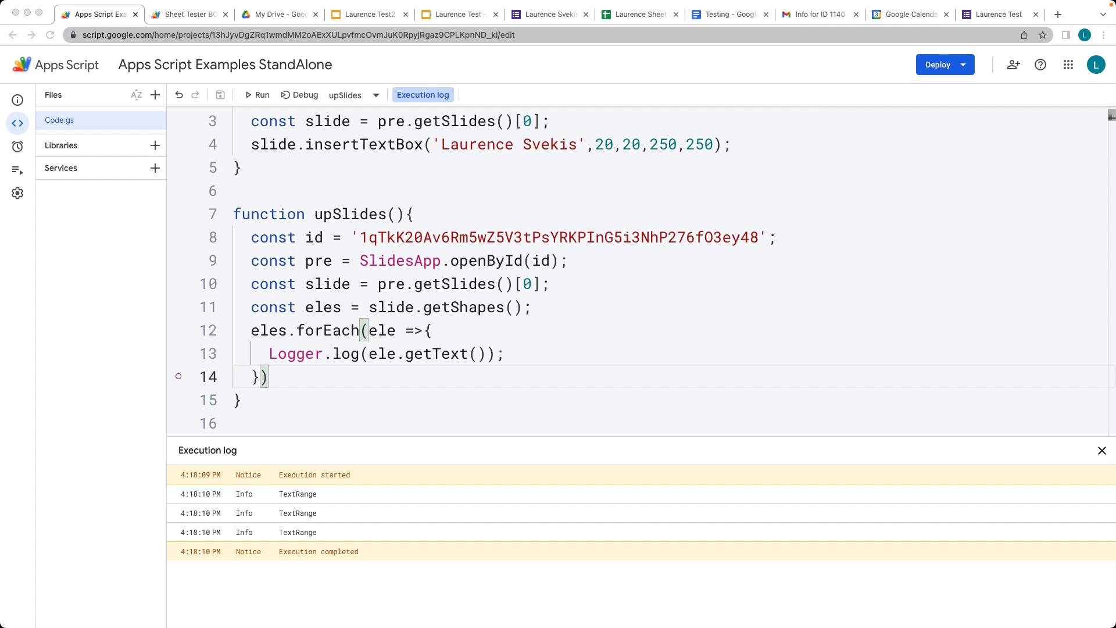
pyautogui.moveTo(369, 388)
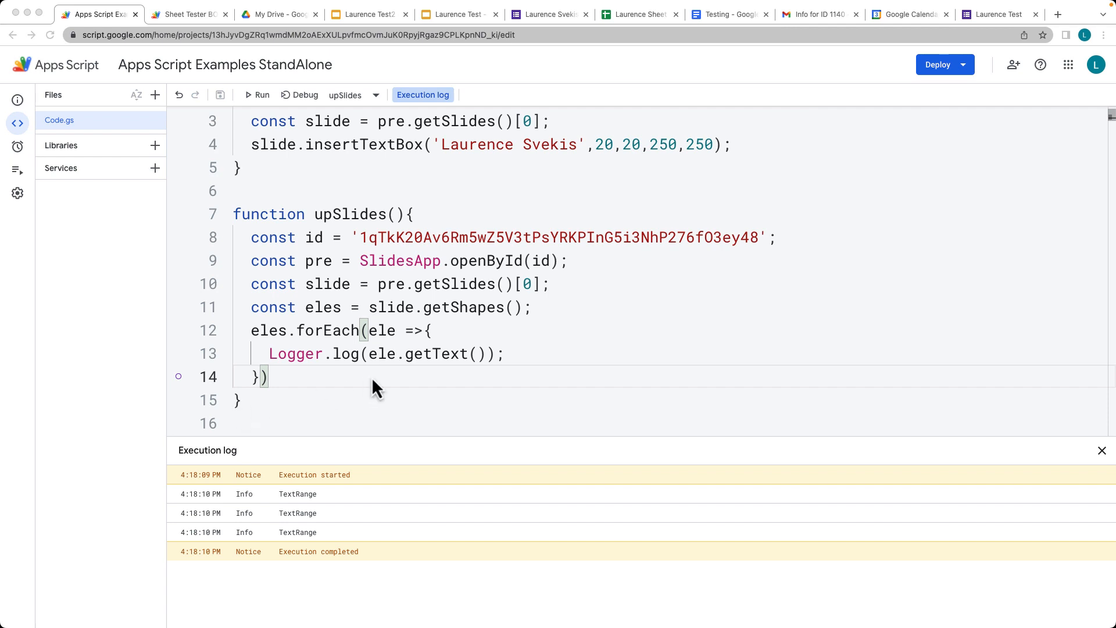
# Append .asString() so each shape's text logs as readable text instead of TextRange
pyautogui.write('.asString(')
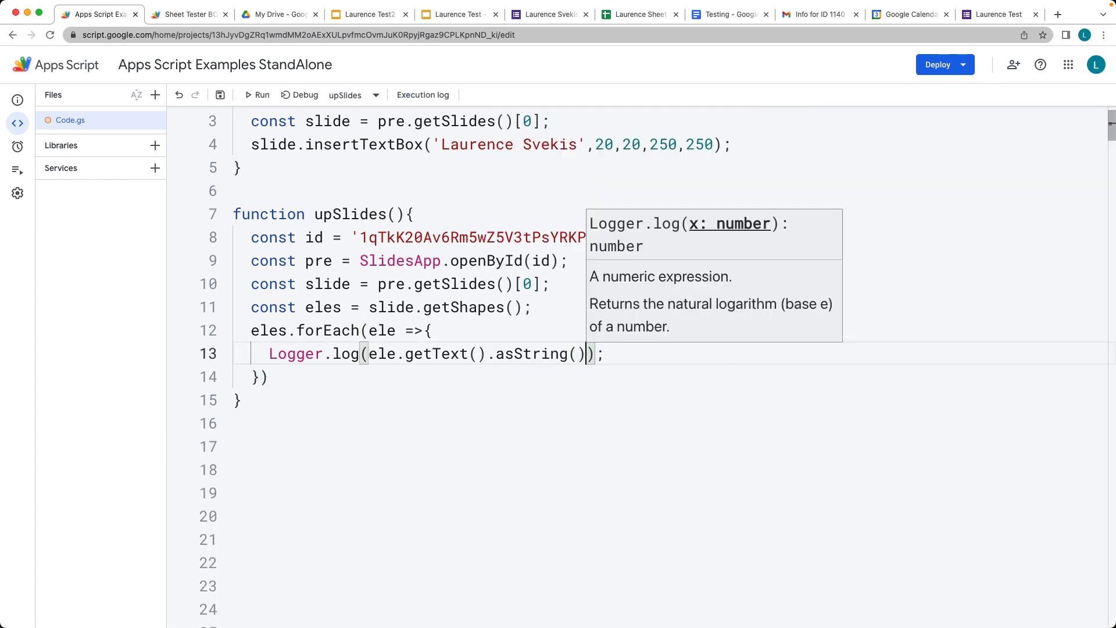
# Run upSlides to log each shape's text as a string, showing 'Laurence Svekis', then close the log
pyautogui.click(260, 95)
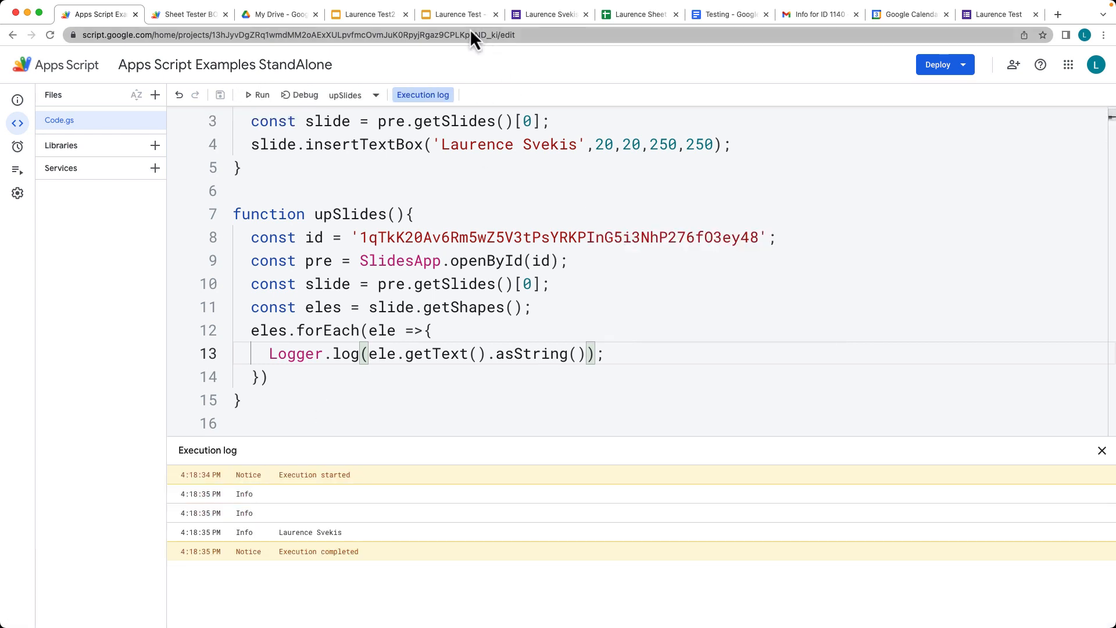
pyautogui.moveTo(359, 545)
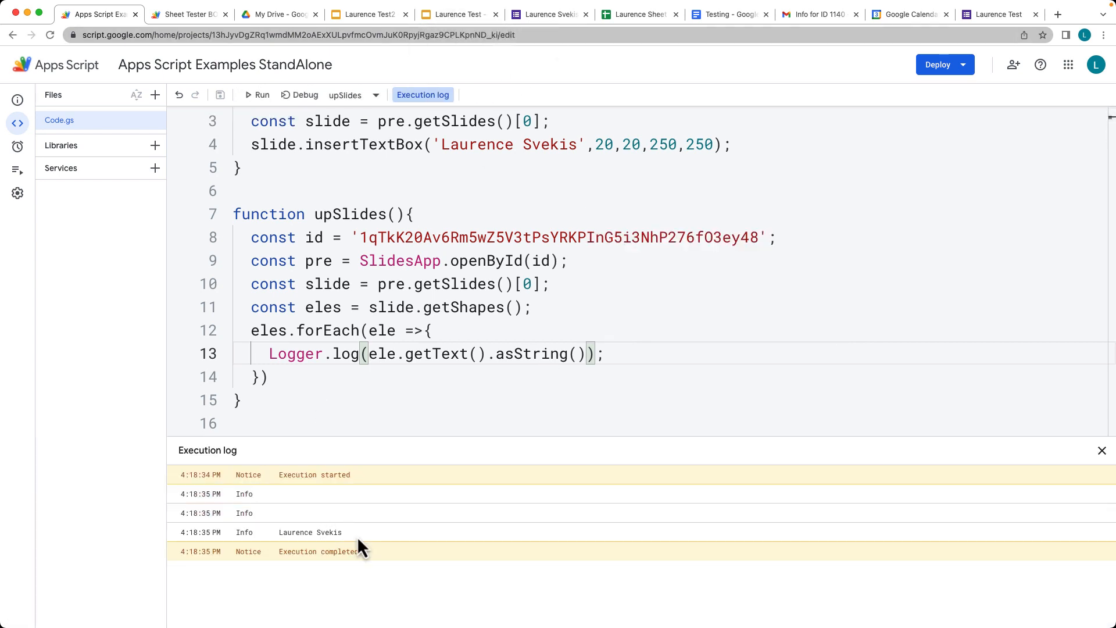
pyautogui.doubleClick(310, 533)
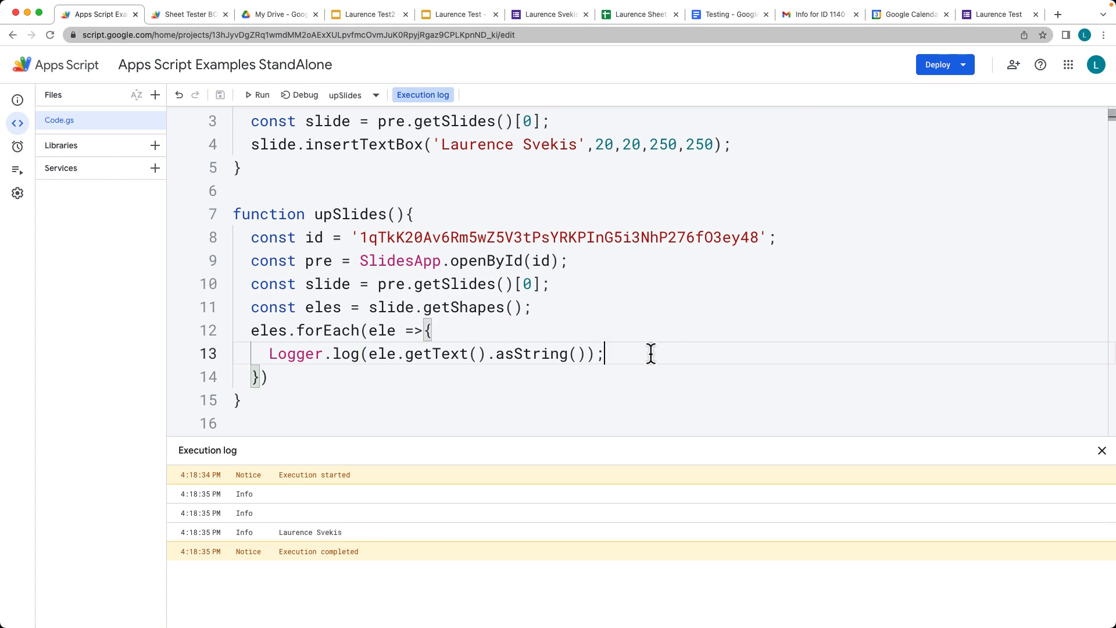
pyautogui.moveTo(371, 354); pyautogui.dragTo(584, 353)
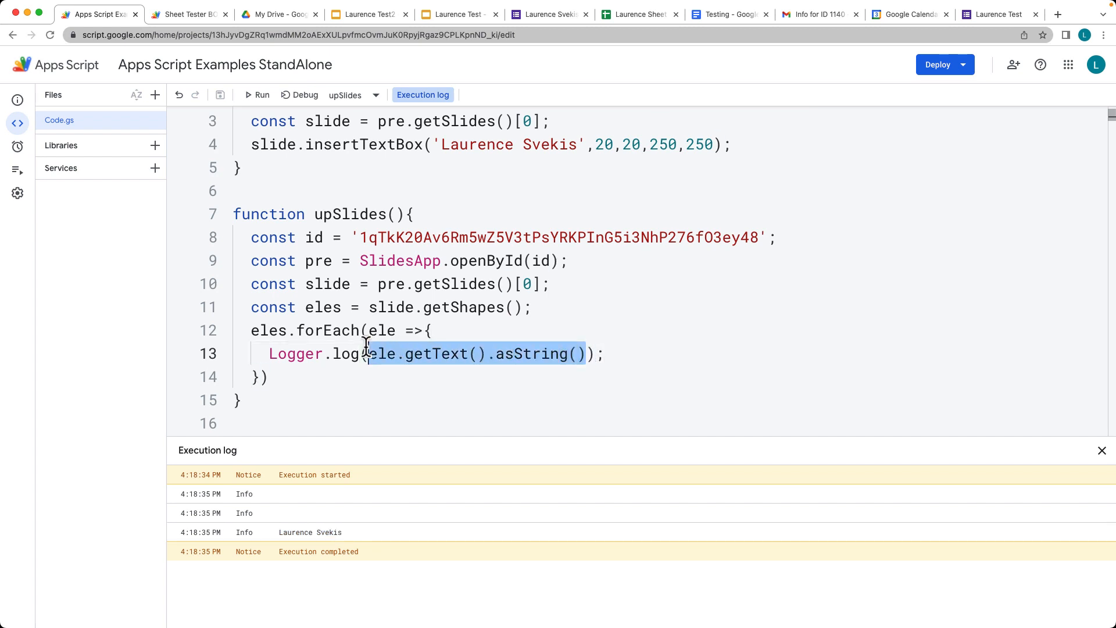
pyautogui.click(1102, 451)
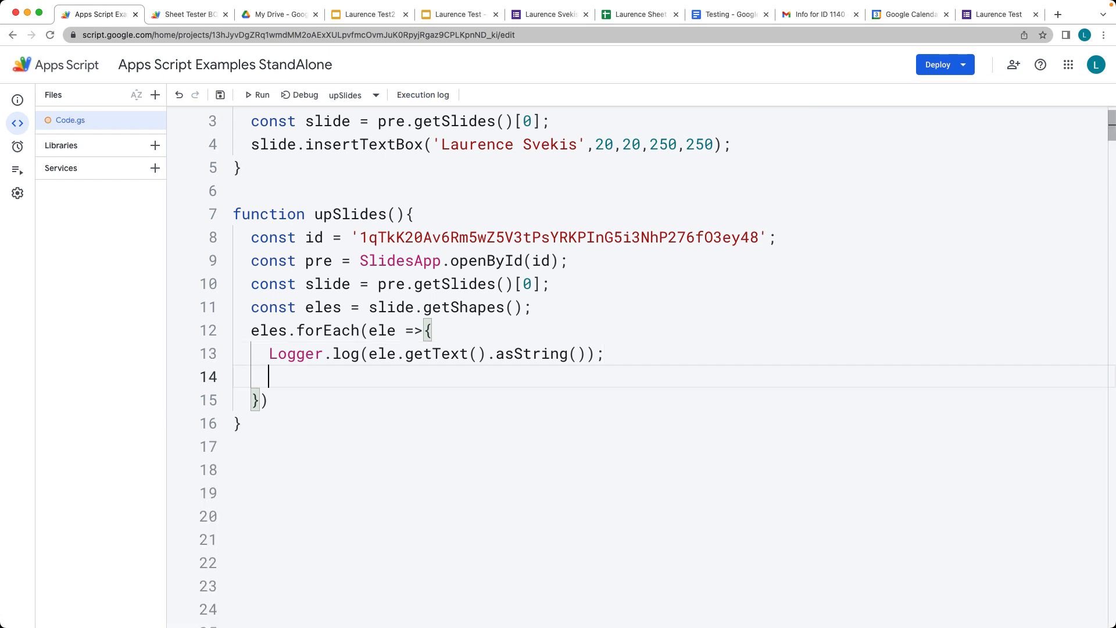
# Add ele.getText().replaceAllText('Laurence','Mr'); inside the loop and run upSlides
pyautogui.scroll(-3)
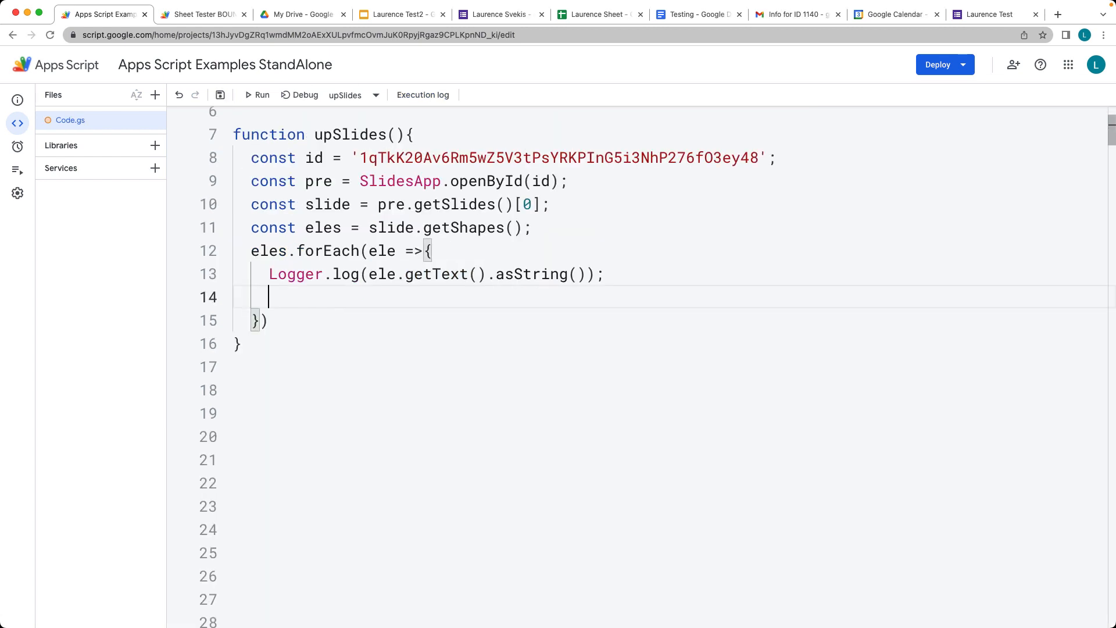
pyautogui.write('ele.getText()')
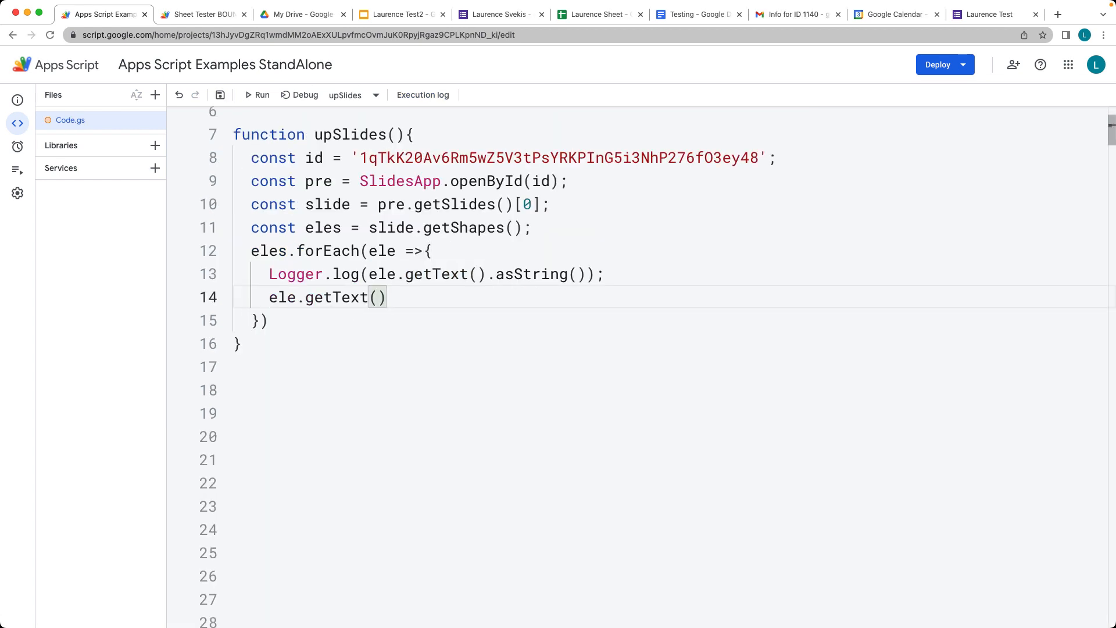
pyautogui.write('.replaceAllText')
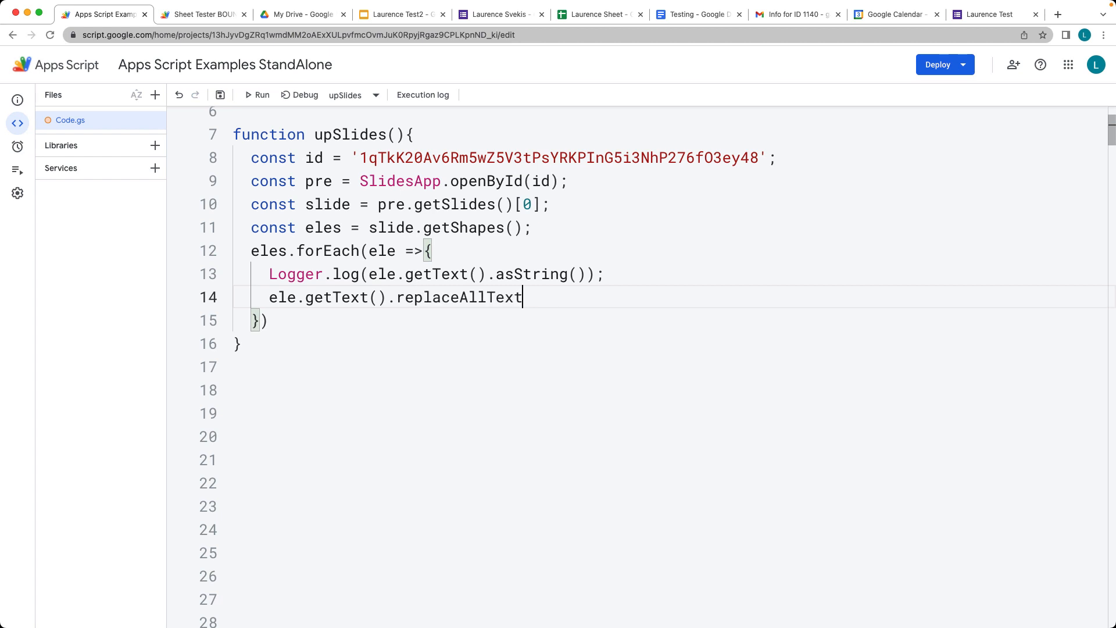
pyautogui.write('();')
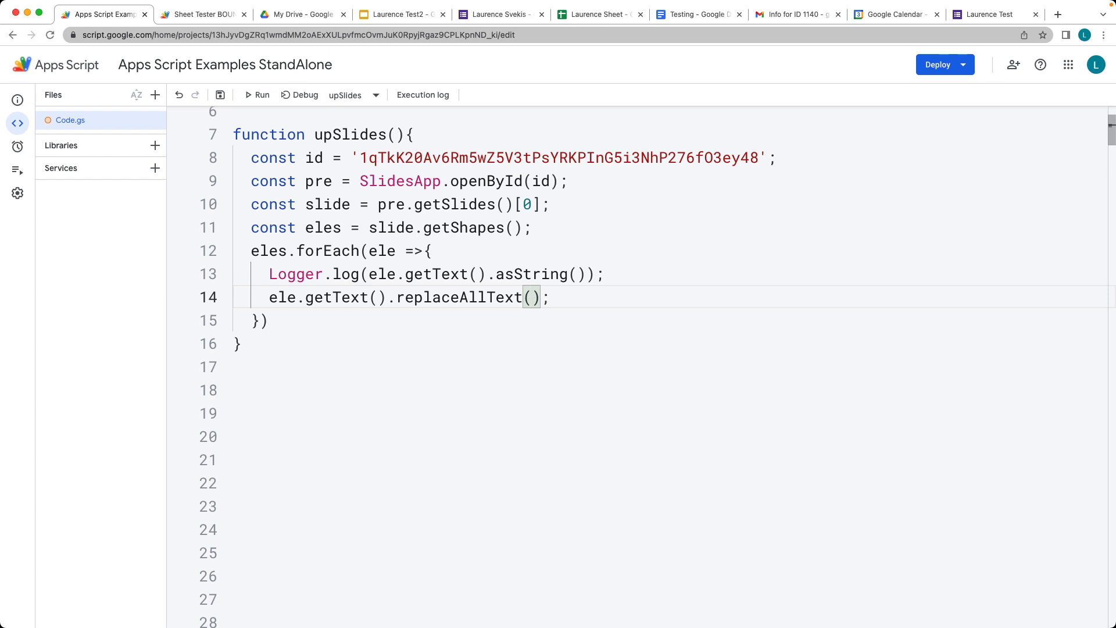
pyautogui.write("'Laure'")
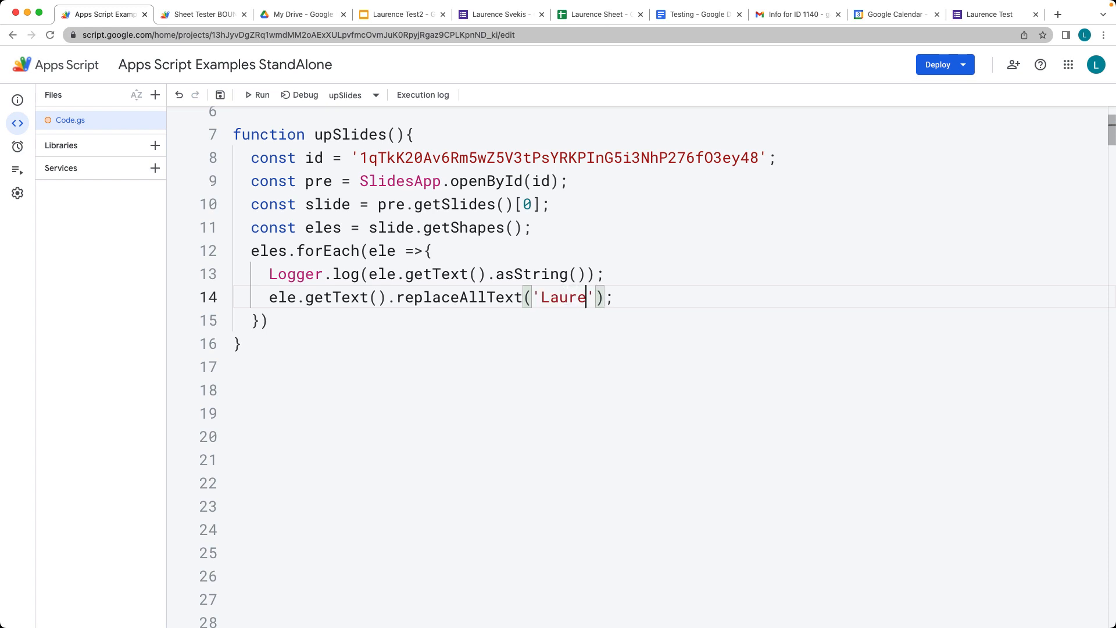
pyautogui.write('nce')
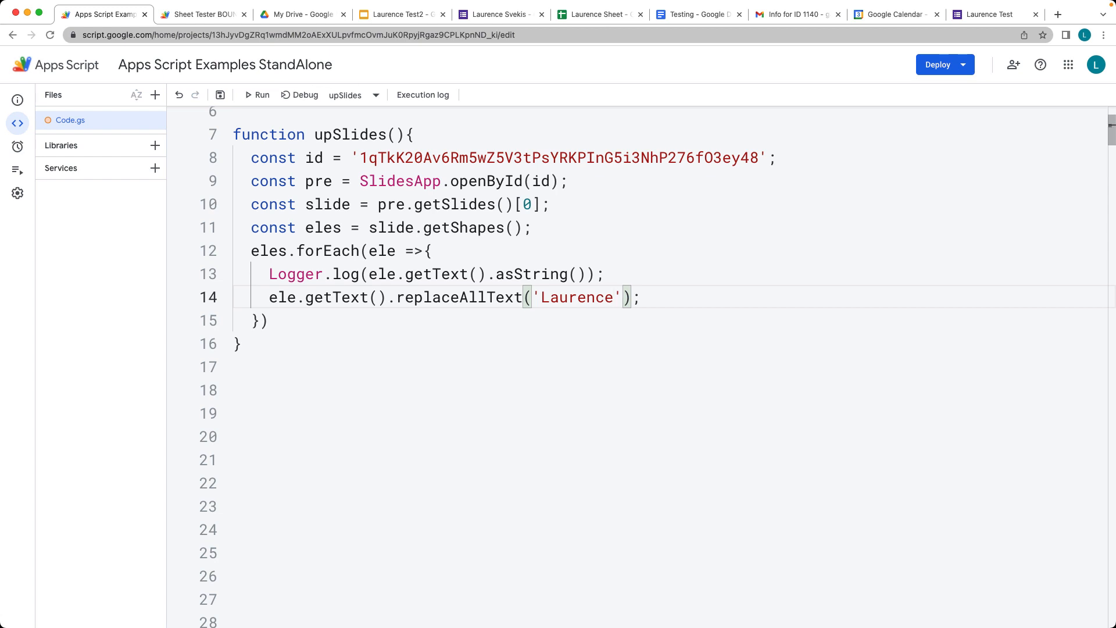
pyautogui.write(",''")
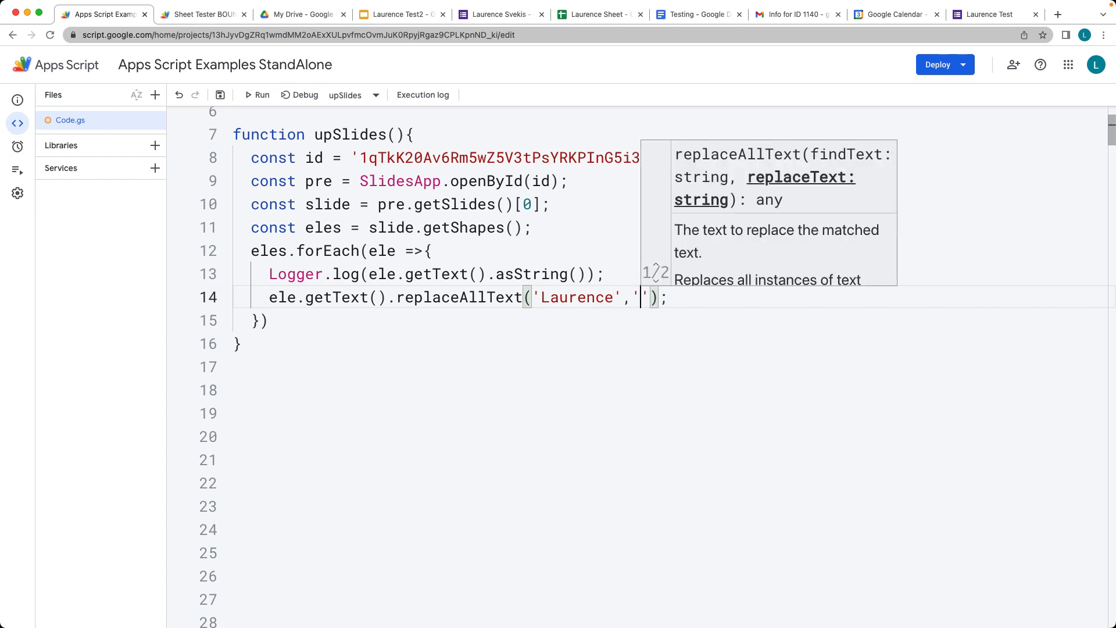
pyautogui.write('Mr')
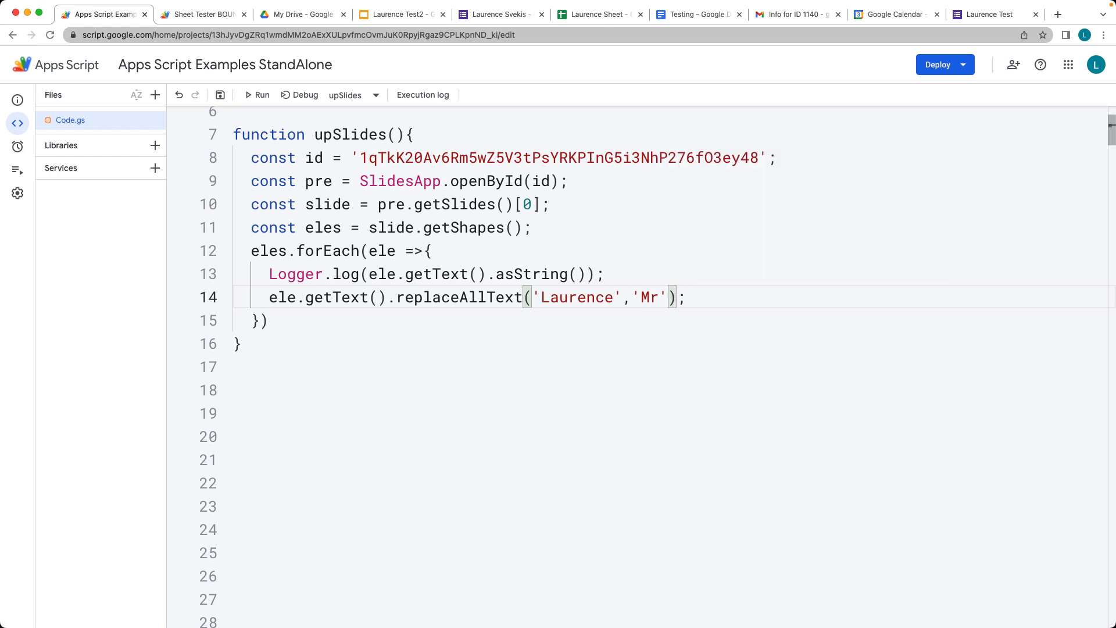
pyautogui.click(256, 96)
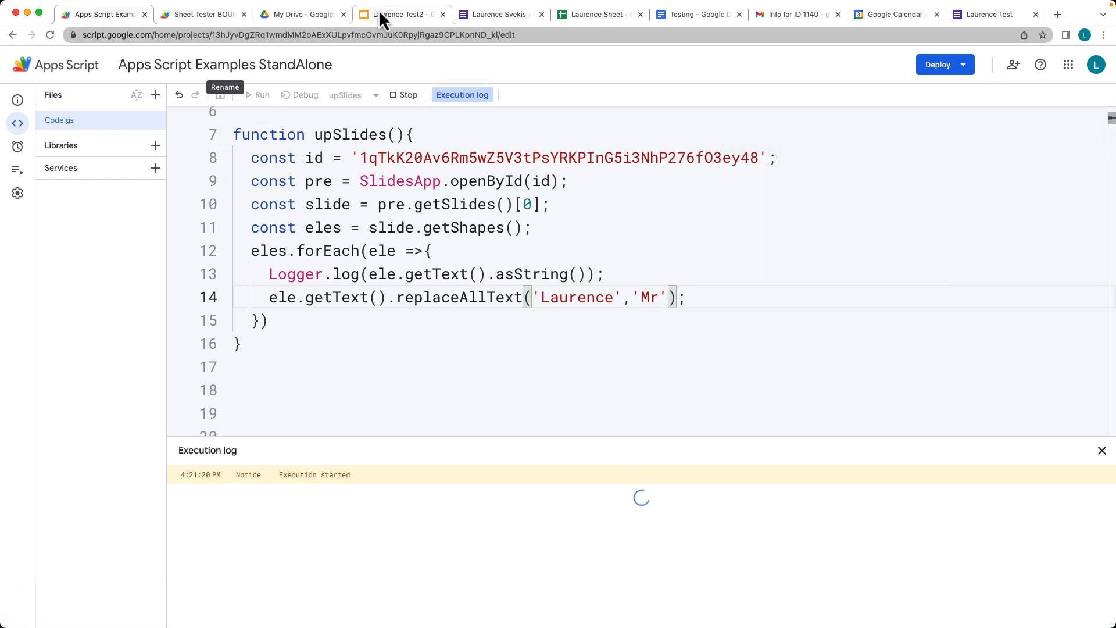
# Let the run complete, logging 'Laurence Svekis', then close the execution log and return to the editor
pyautogui.click(400, 13)
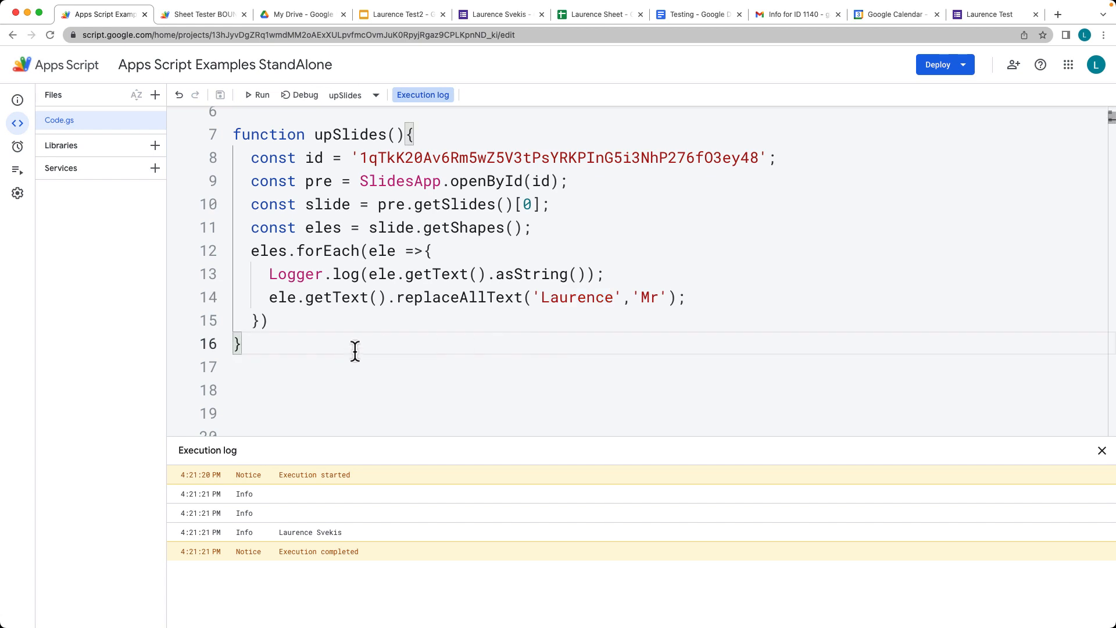
pyautogui.click(1102, 451)
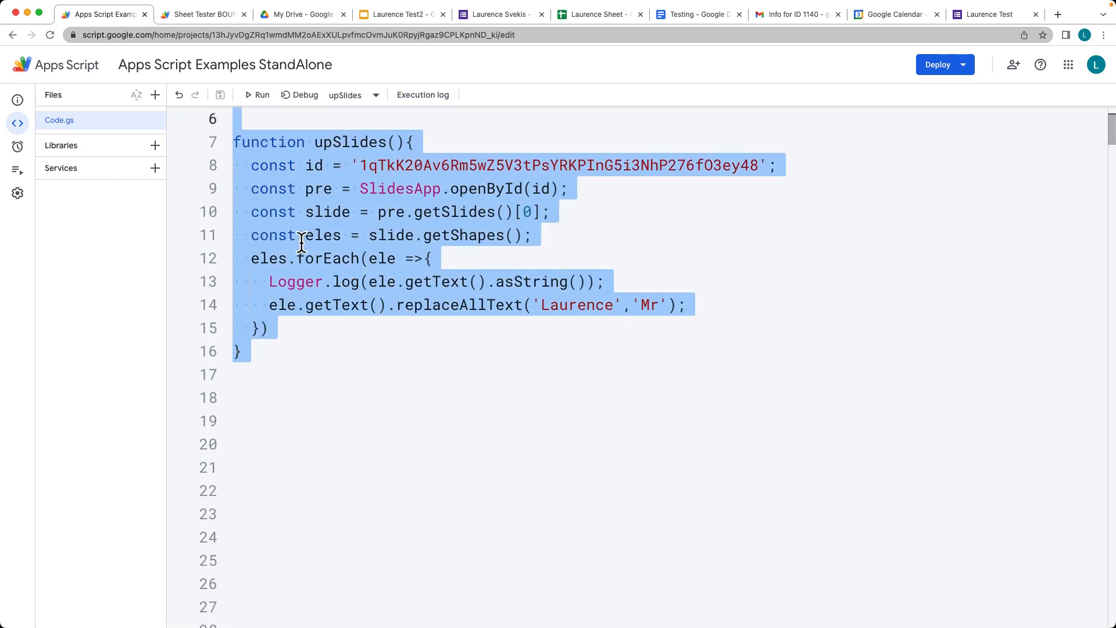
pyautogui.click(328, 258)
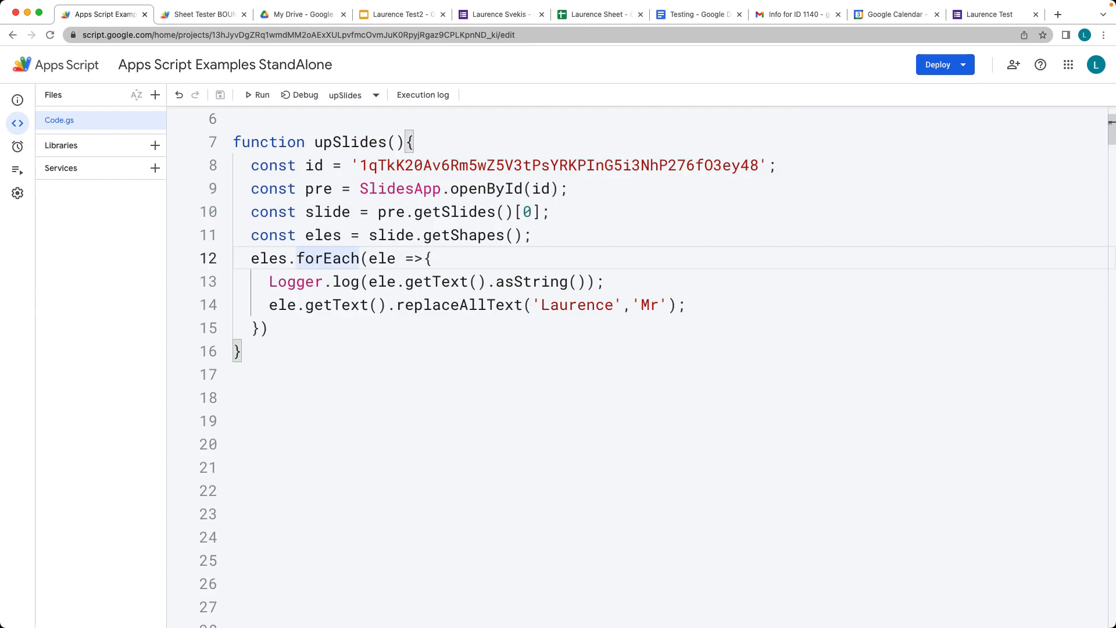